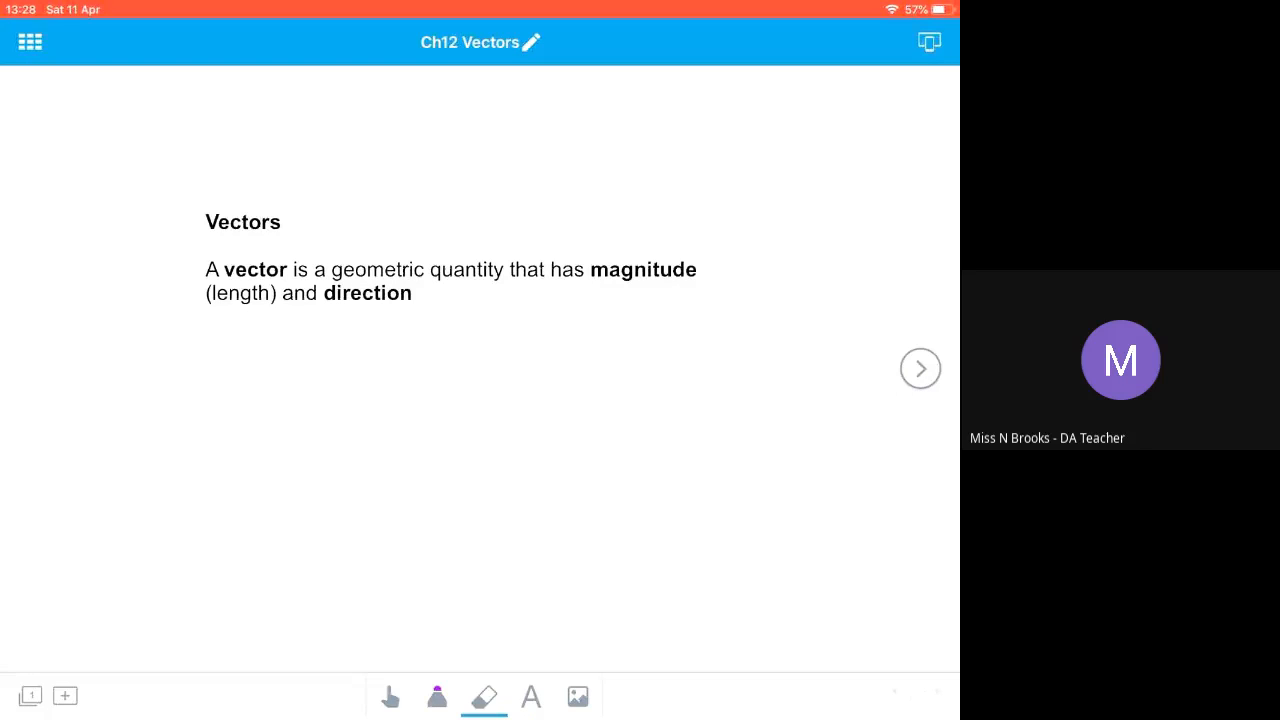
Select the pen tool and advance past the vector definition slide.
left_click(437, 697)
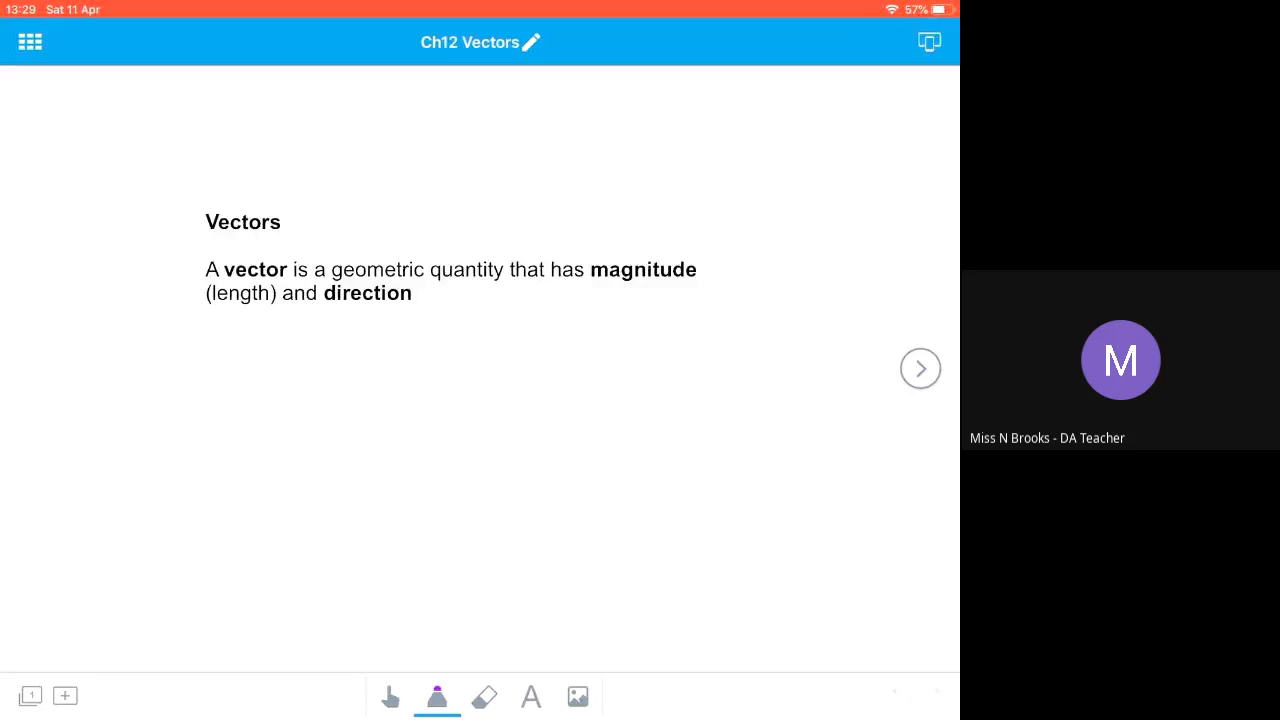
left_click(920, 368)
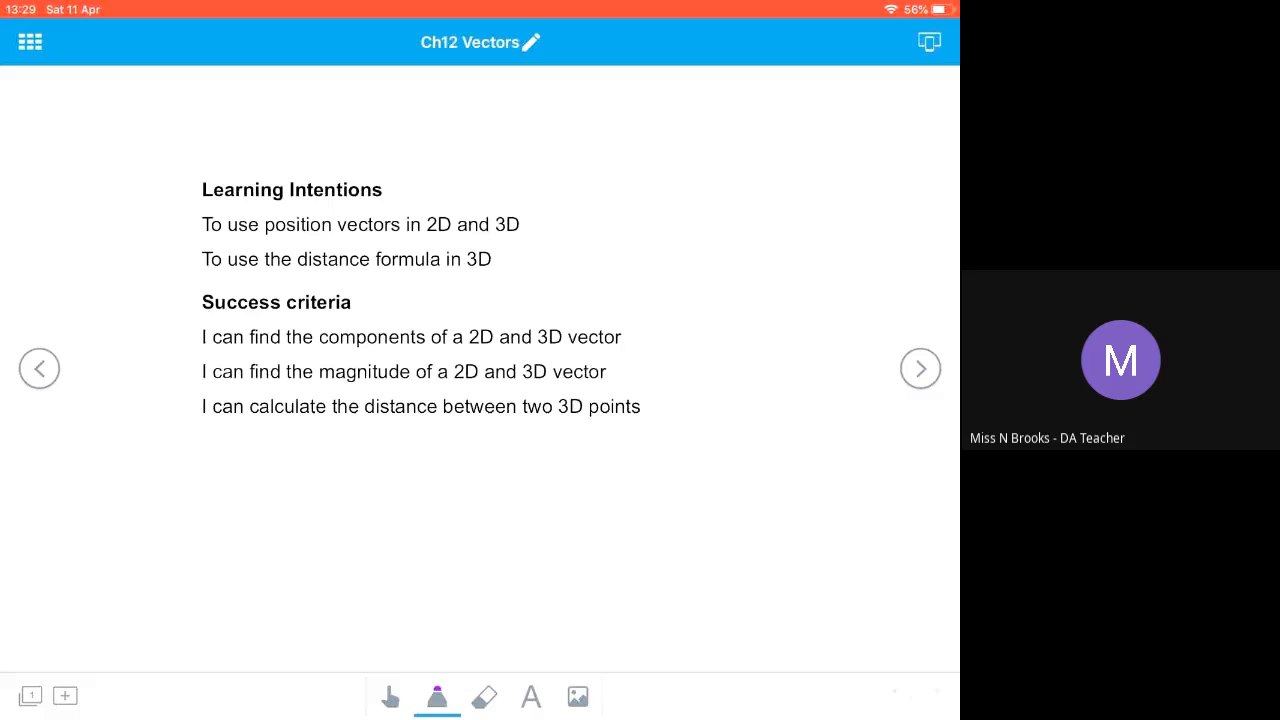
Advance to the unit vectors slide and underline i, j and k.
left_click(919, 368)
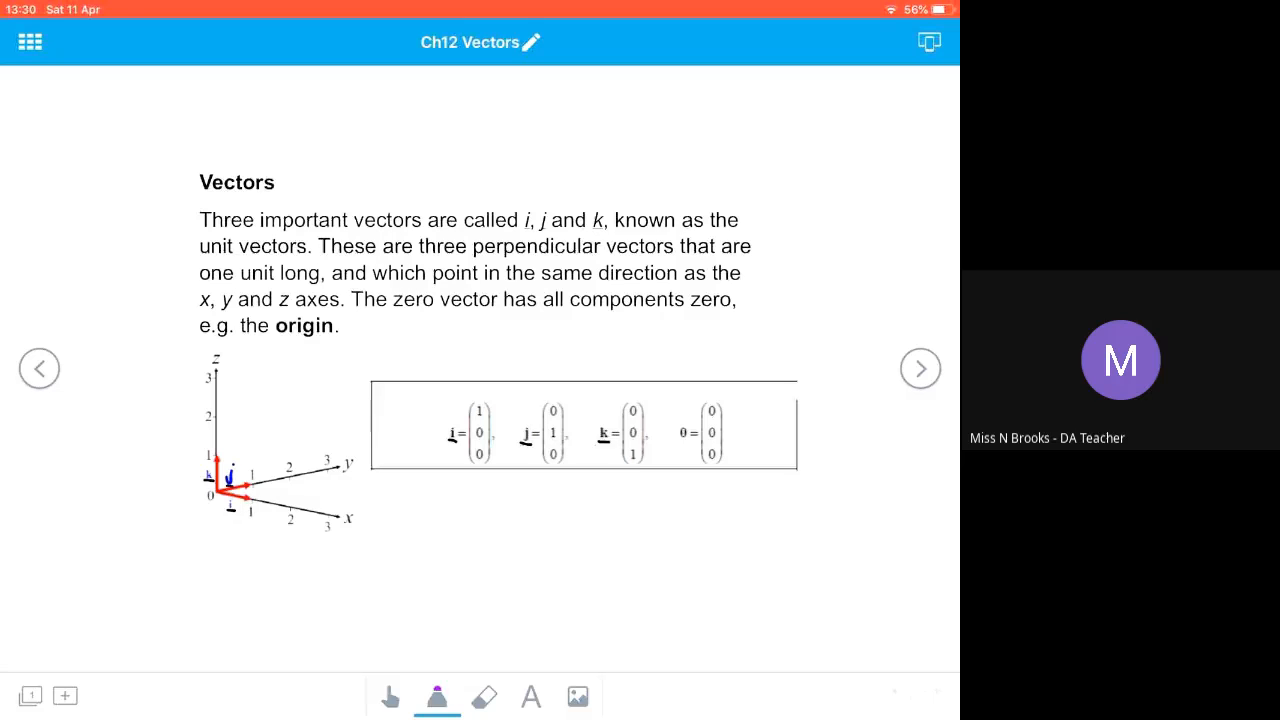
left_click_drag(200, 530, 215, 528)
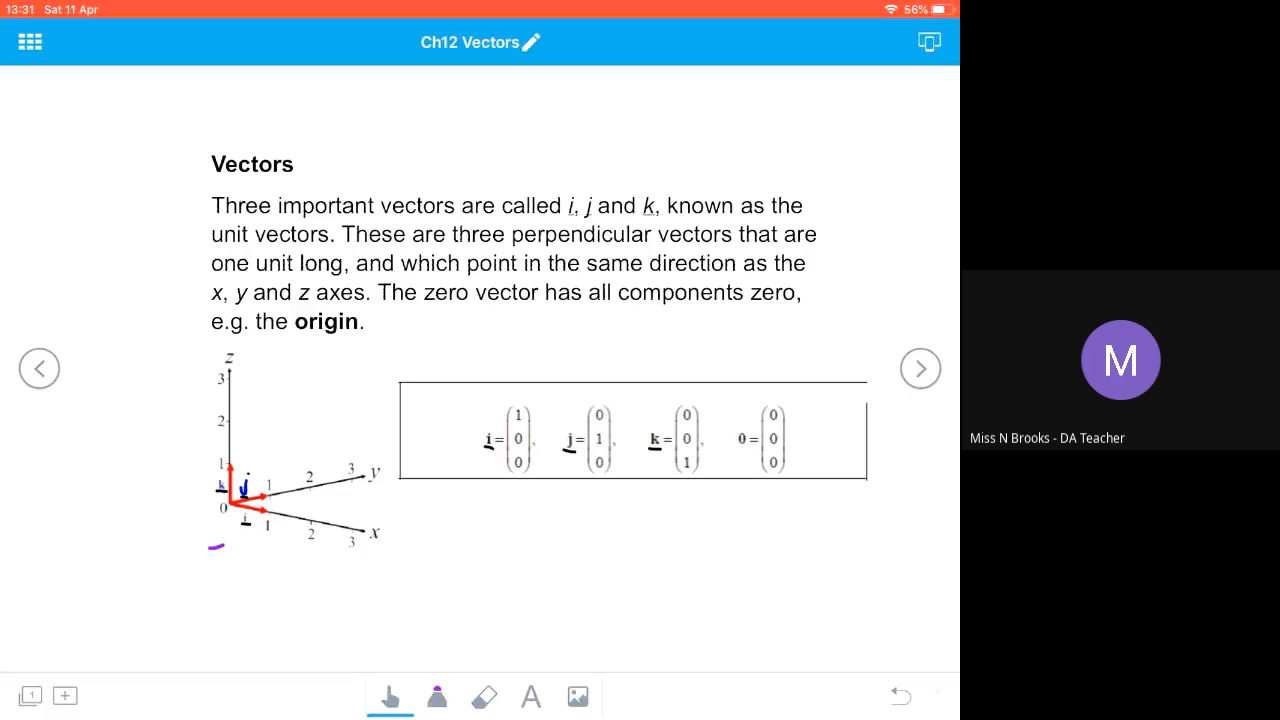
Advance through the Components slide to the vector AB via origin slide.
left_click(920, 368)
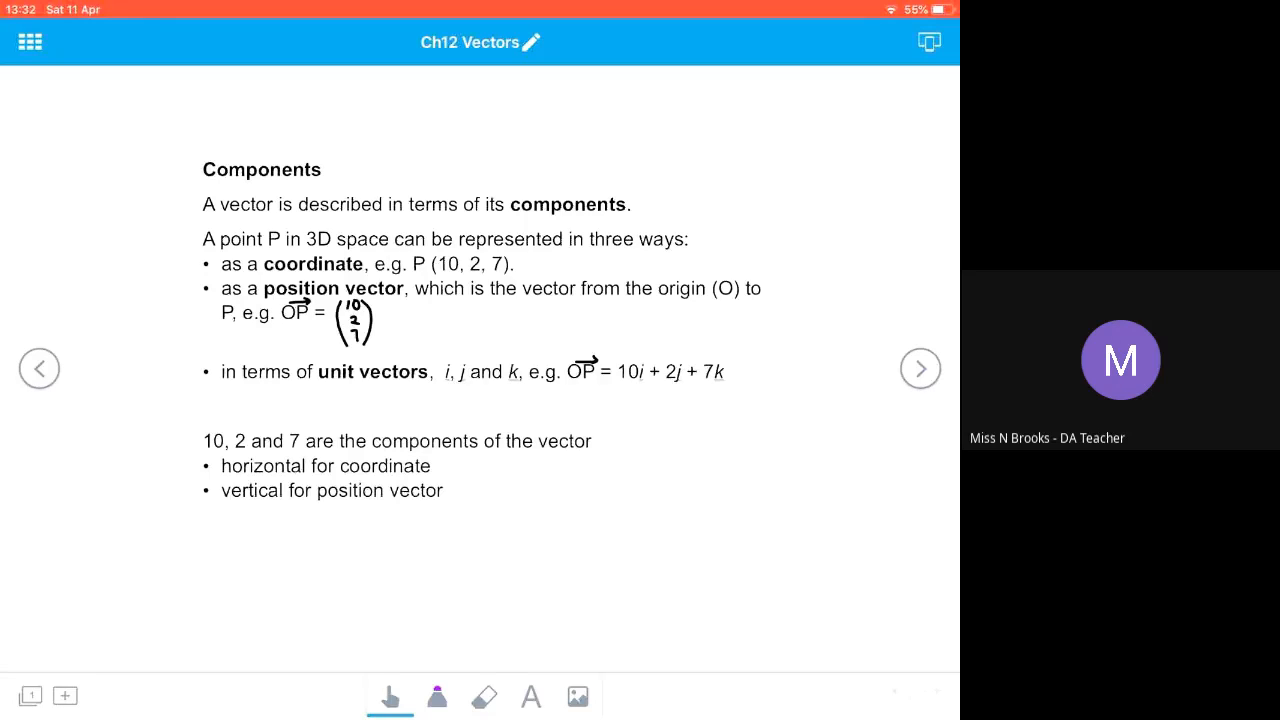
left_click(920, 368)
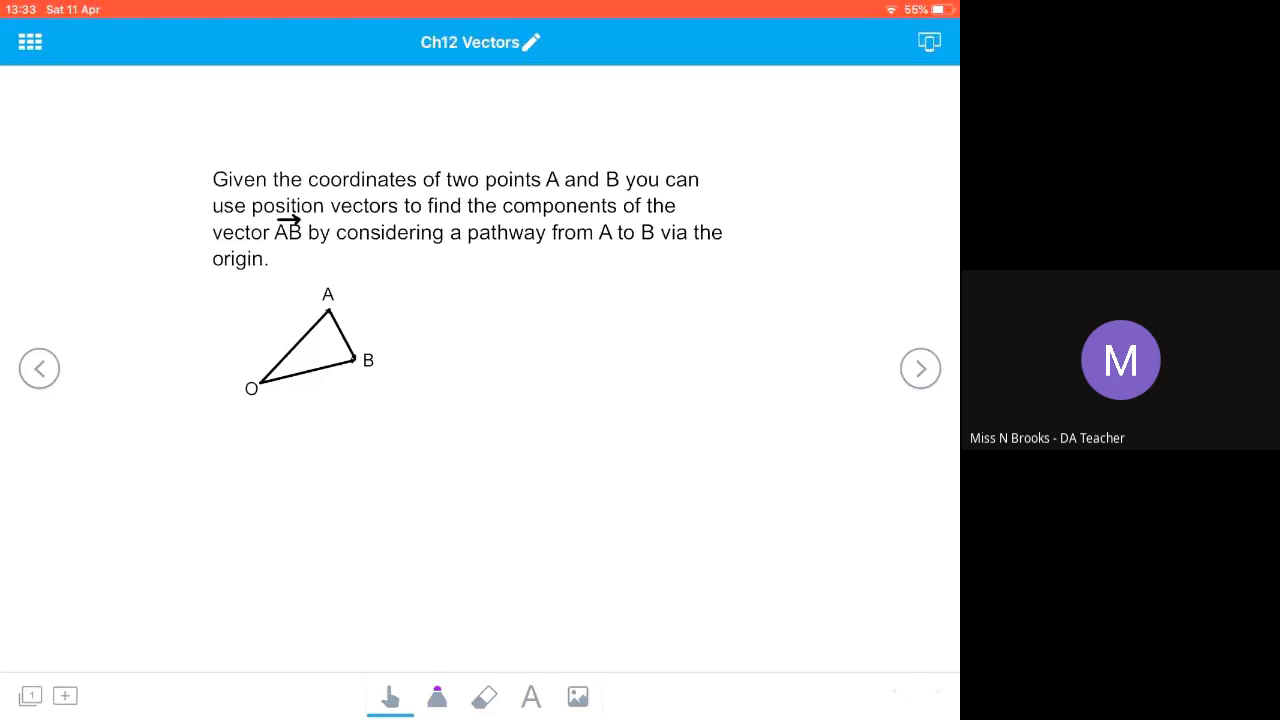
Undo the stray purple stroke and bring up the pen colour and thickness options.
left_click(436, 696)
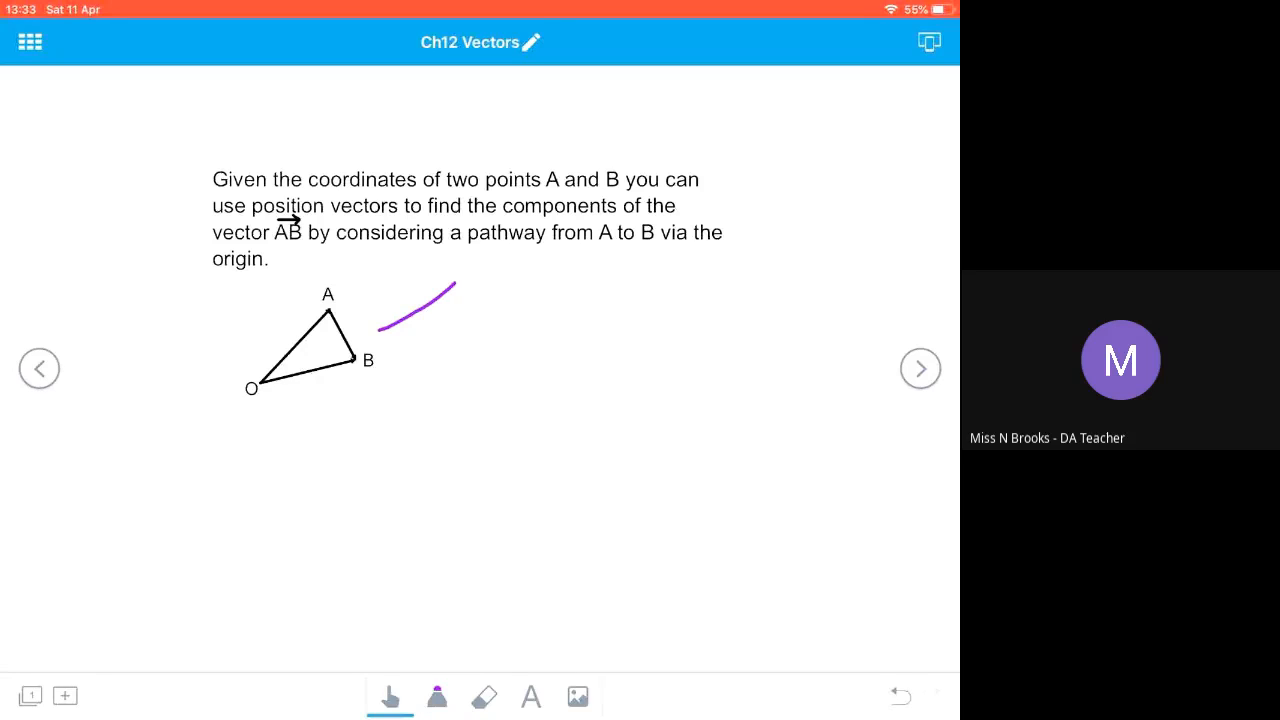
left_click(484, 696)
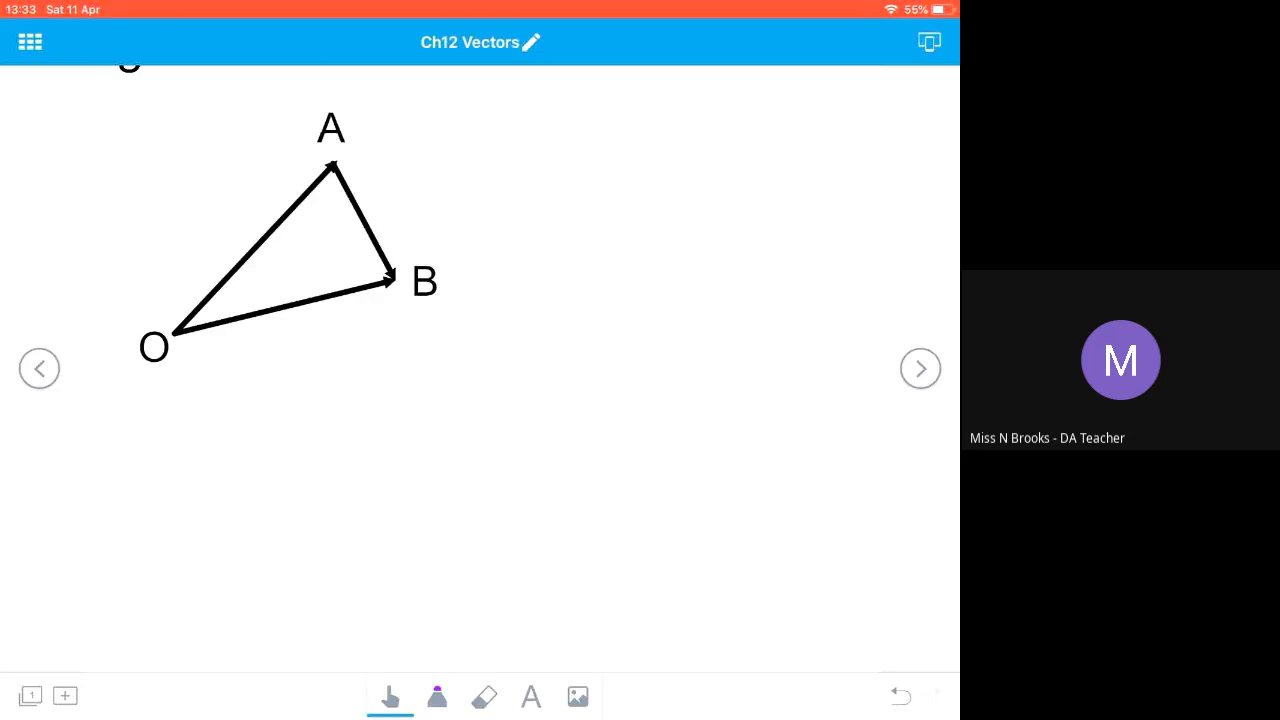
left_click(437, 697)
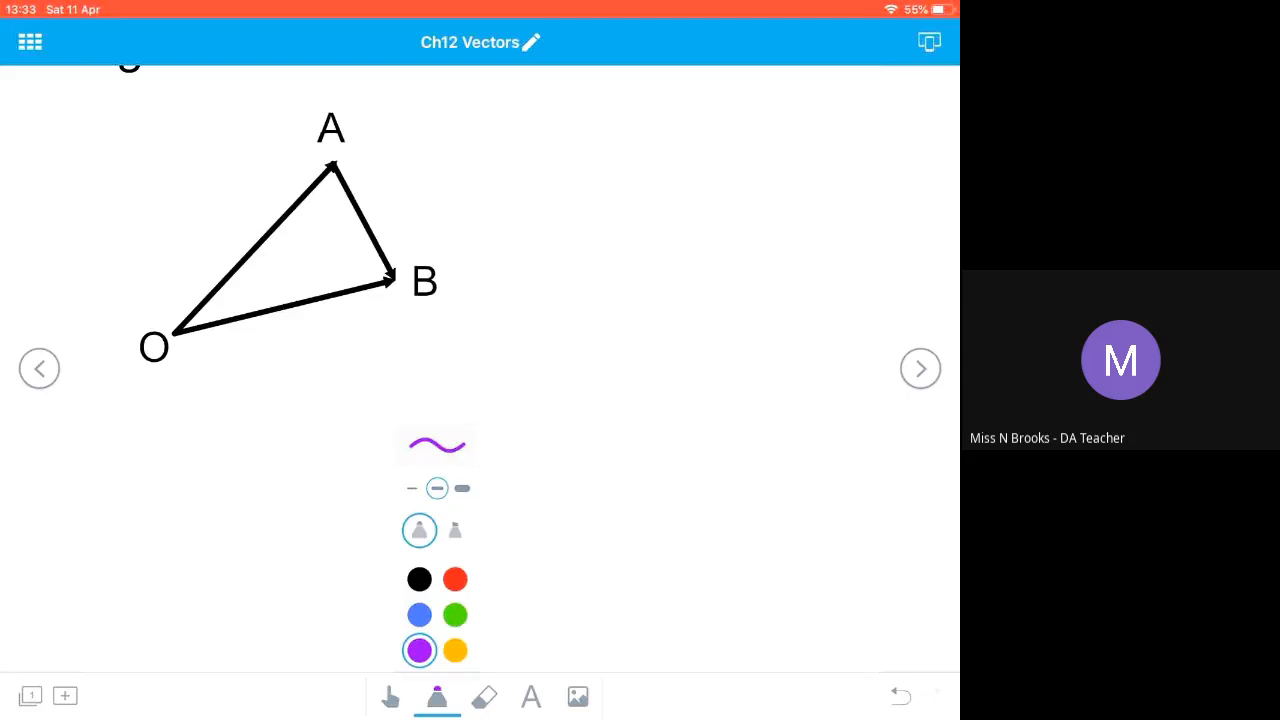
Draw purple direction arrows on AB and OA, labelling AB, a and b.
left_click_drag(345, 190, 370, 205)
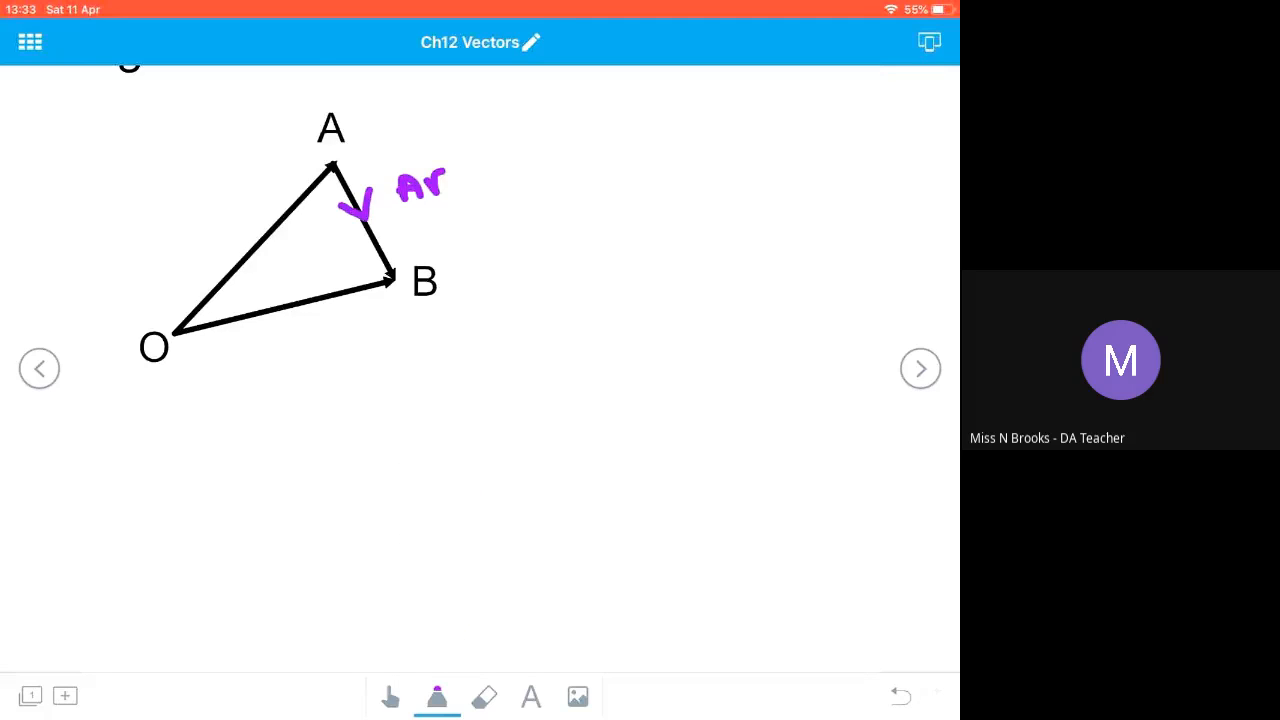
left_click_drag(400, 145, 460, 185)
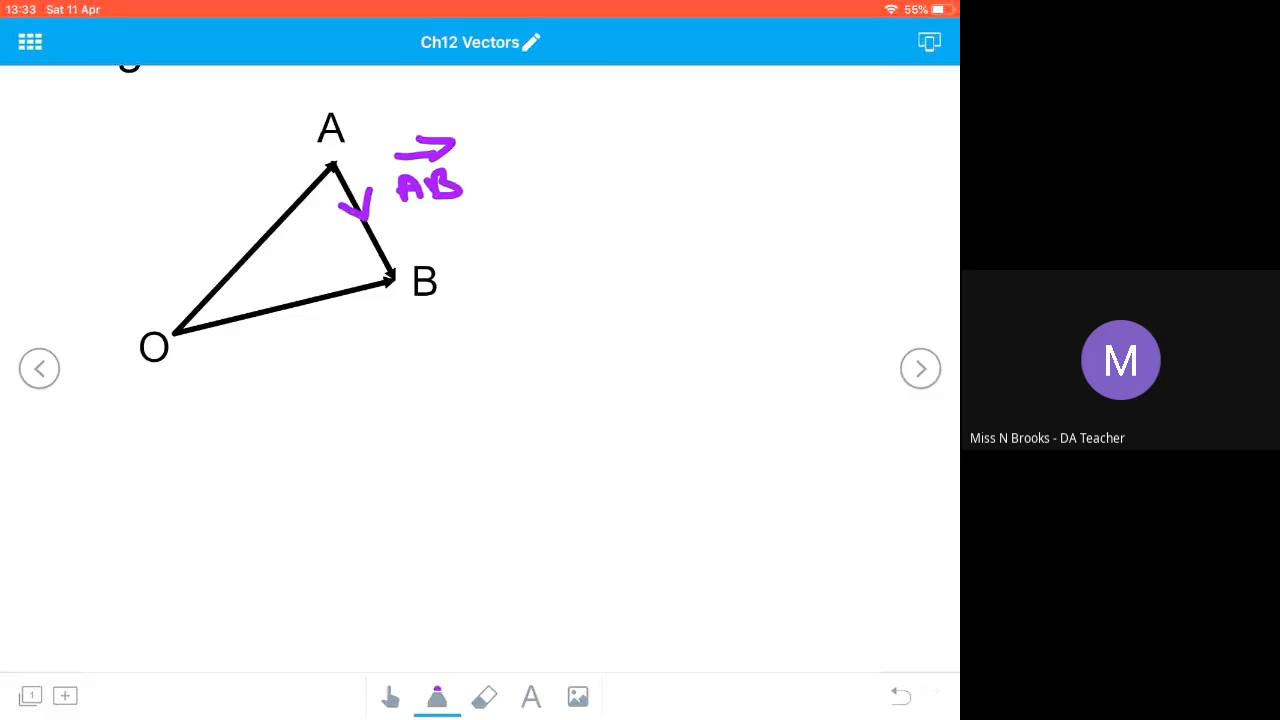
left_click_drag(230, 270, 250, 240)
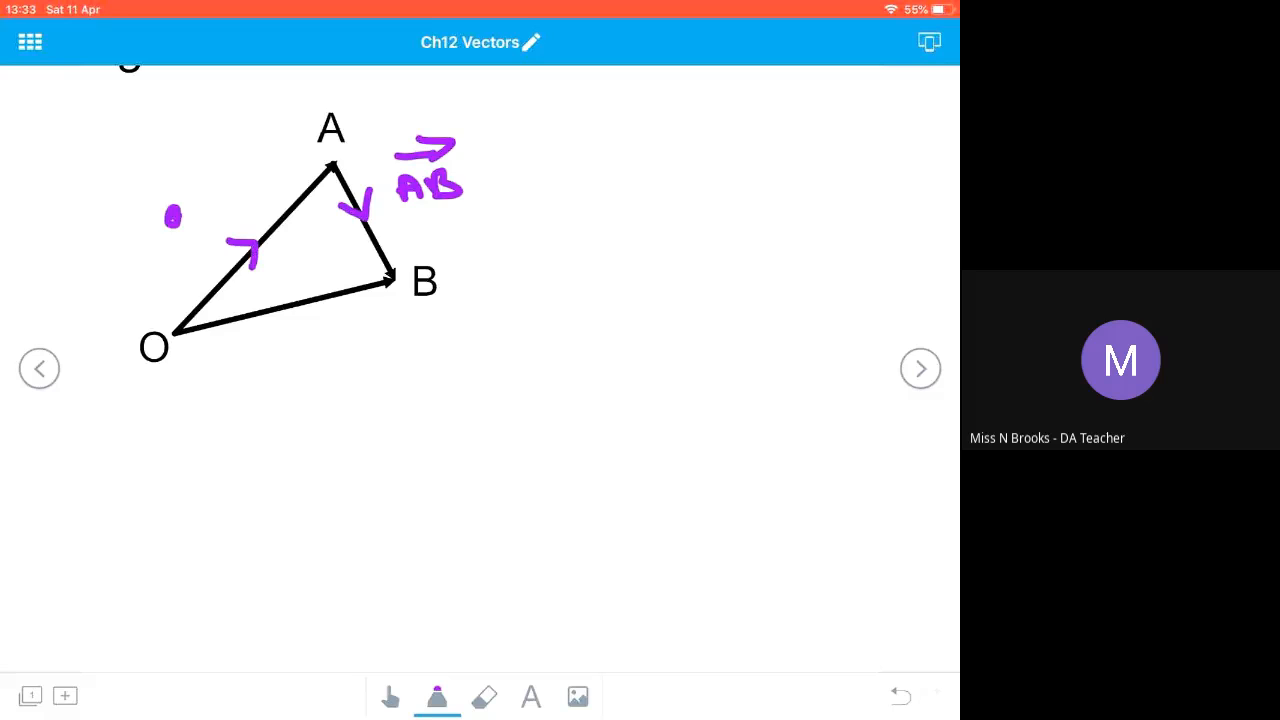
left_click_drag(172, 215, 195, 225)
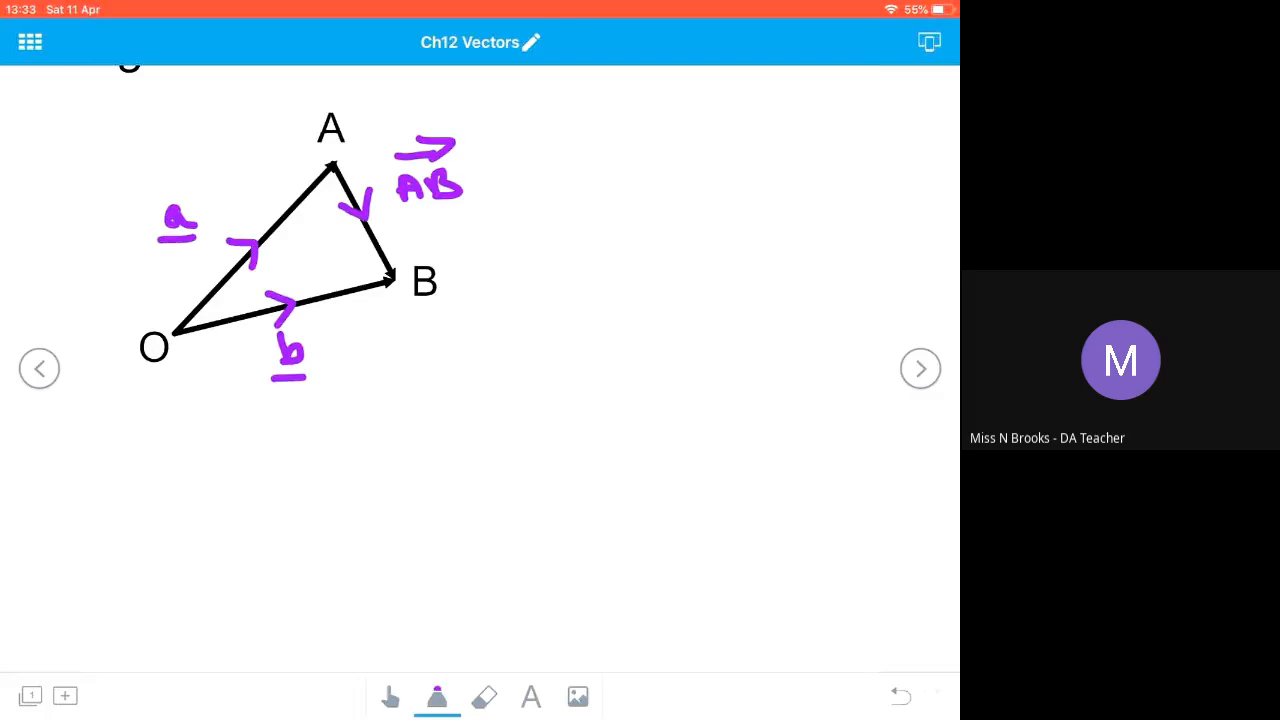
left_click(437, 697)
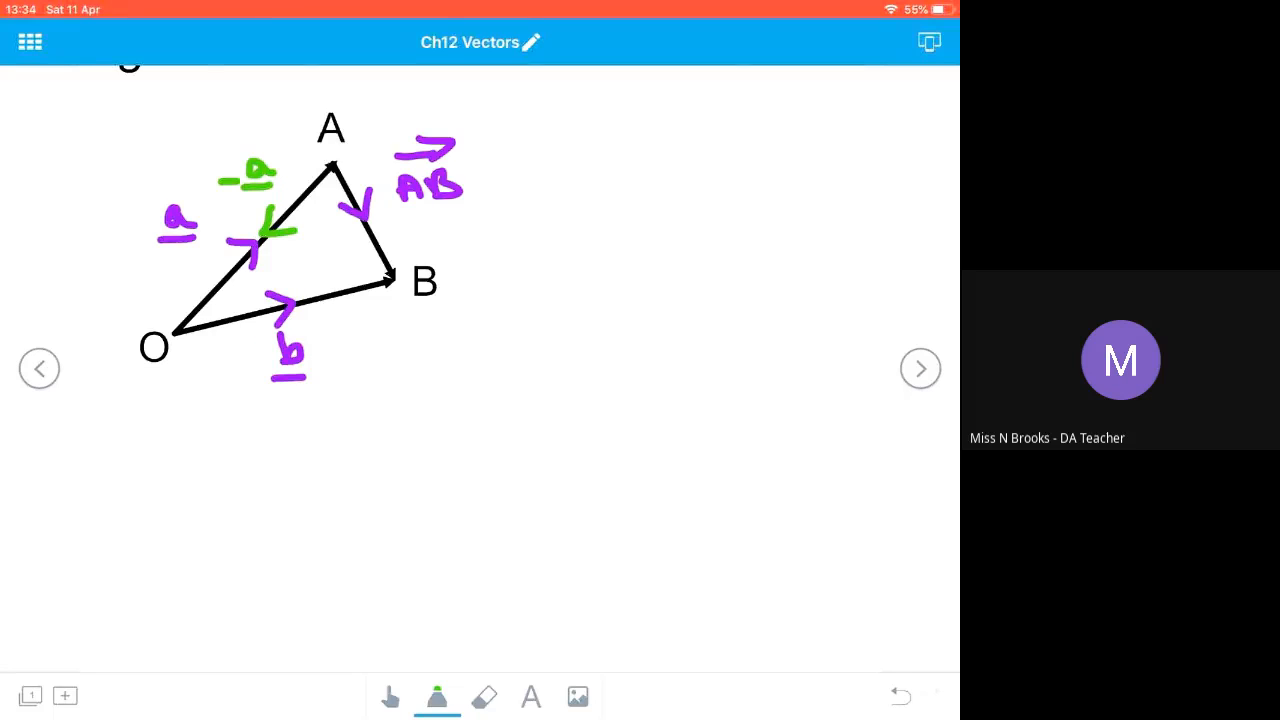
Draw green arrows −a along AO and b along OB, then advance to the MN example.
left_click_drag(335, 290, 375, 285)
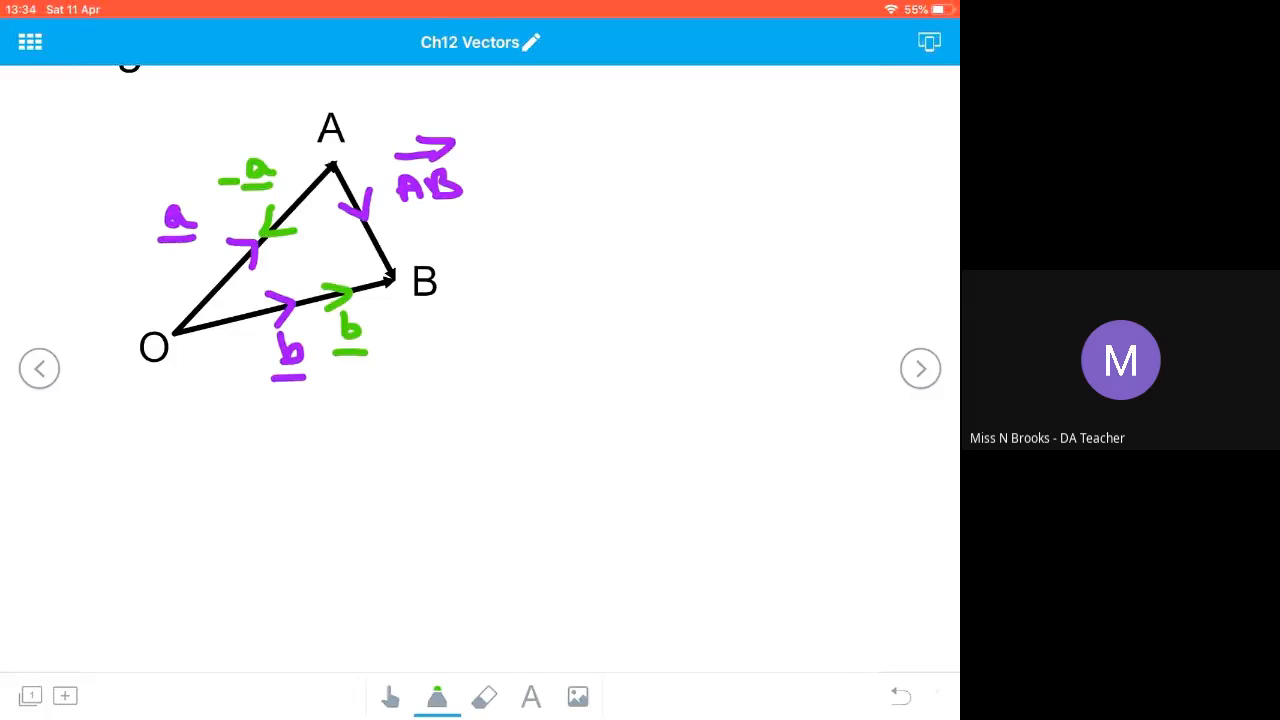
left_click_drag(490, 180, 590, 178)
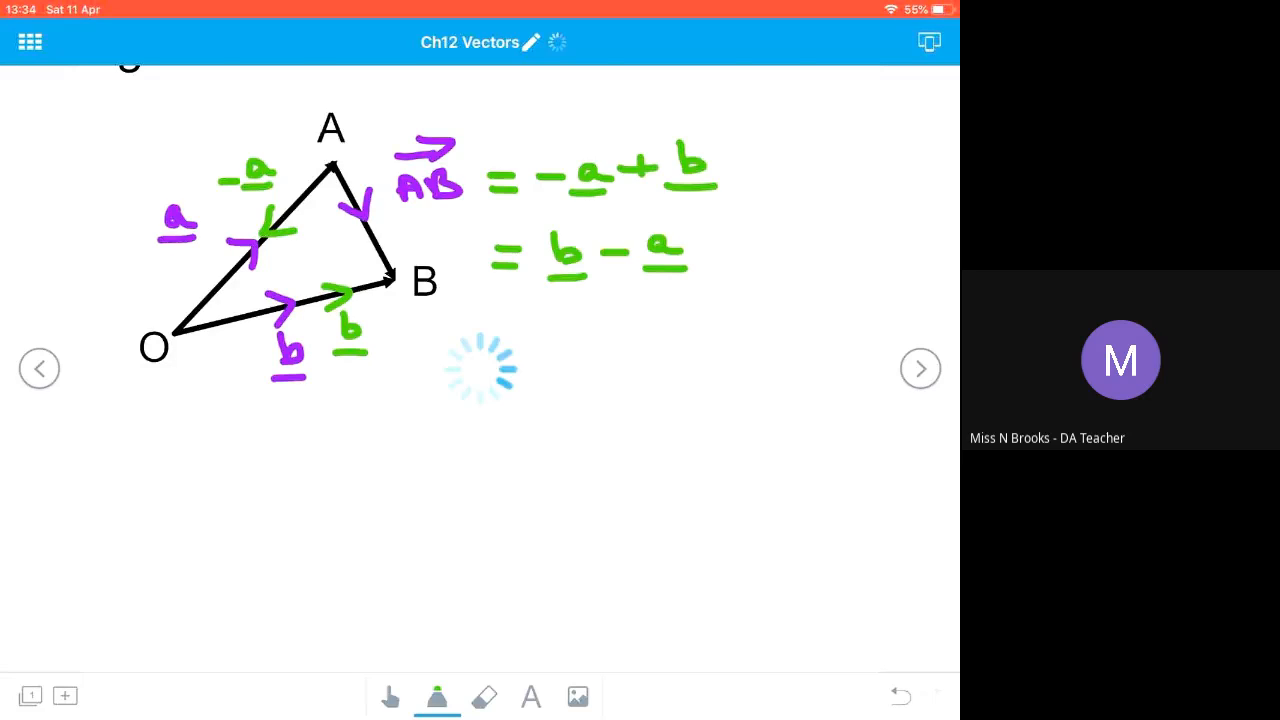
left_click(920, 368)
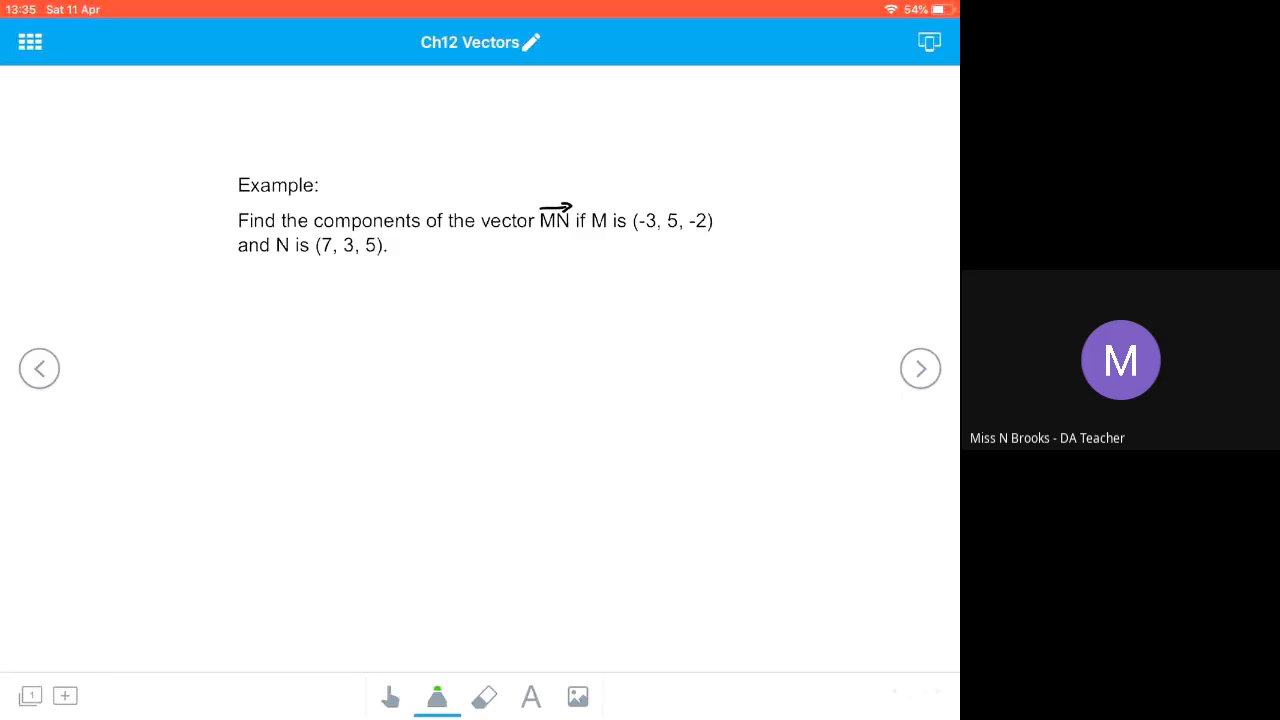
Handwrite m as the column vector (−3, 5, −2) and begin the n label.
left_click_drag(250, 282, 260, 292)
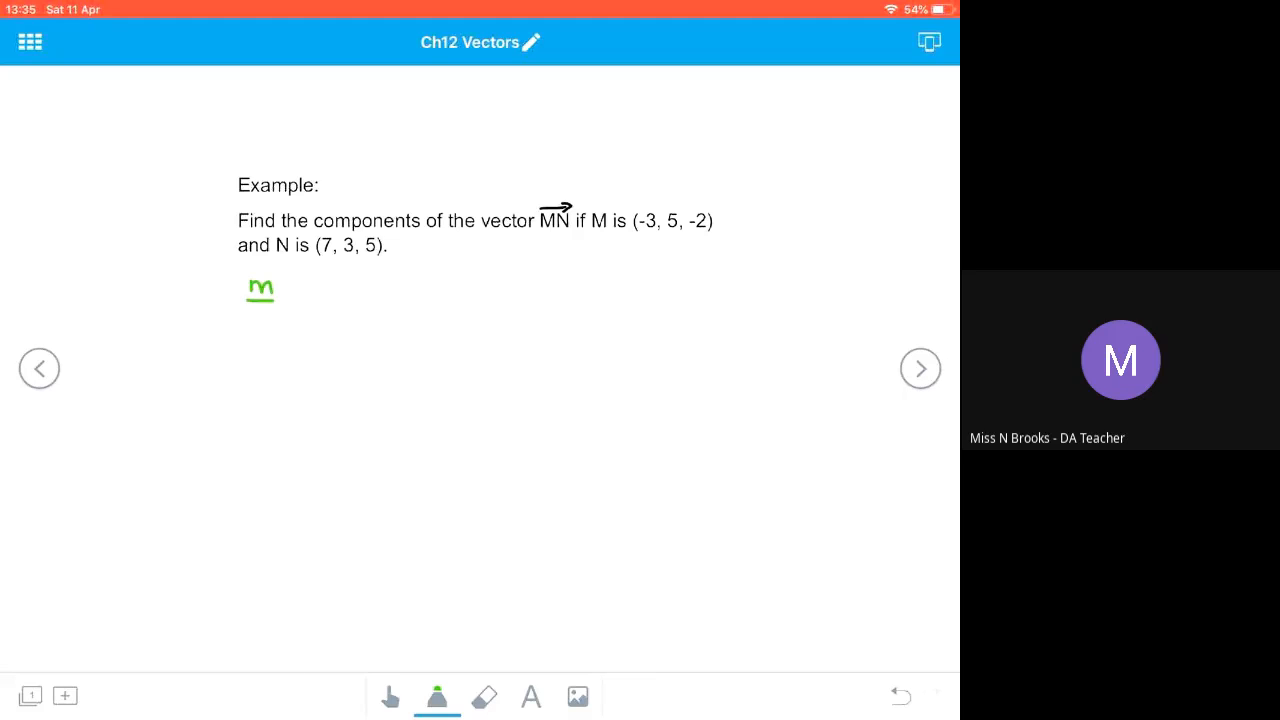
left_click_drag(280, 285, 296, 290)
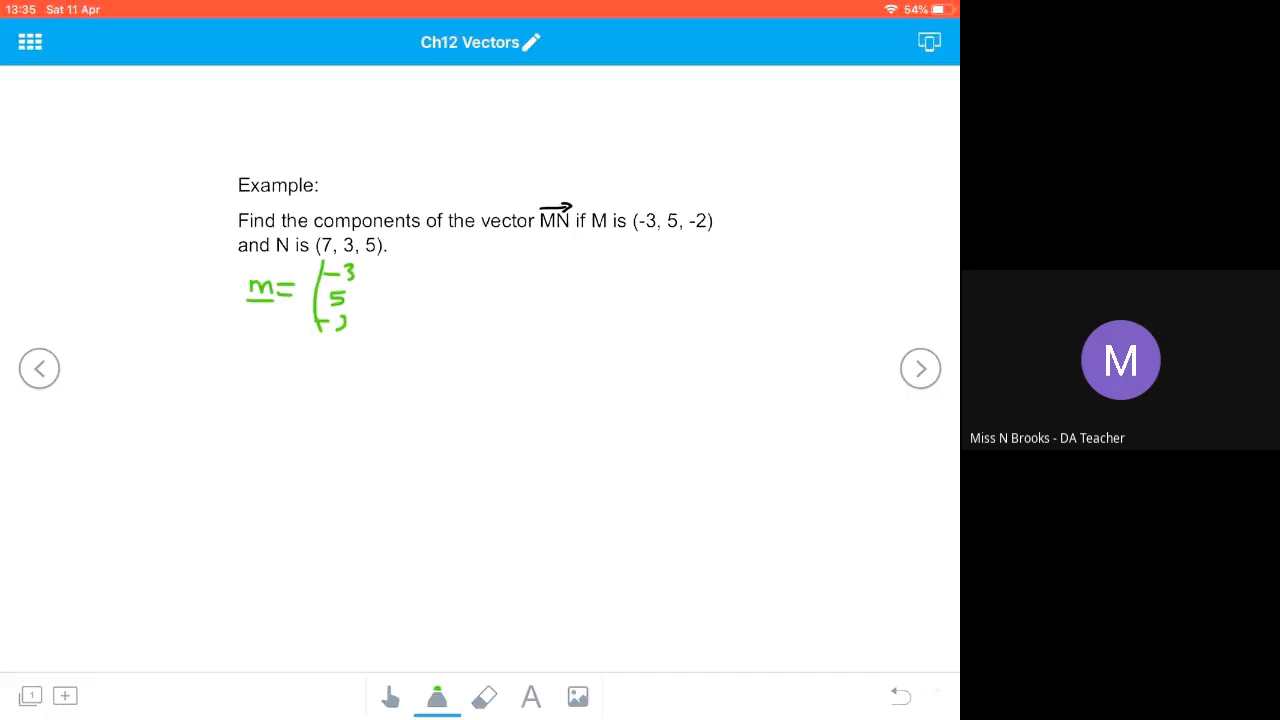
left_click_drag(360, 265, 375, 325)
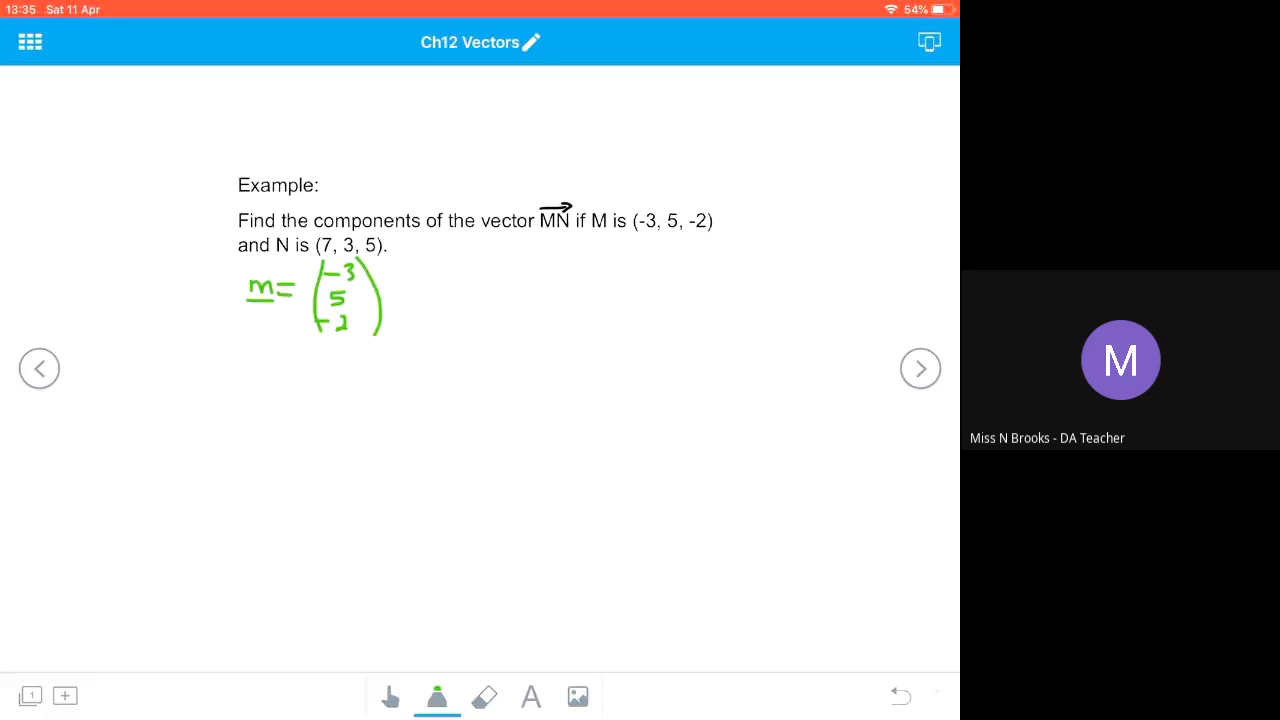
left_click_drag(430, 290, 448, 290)
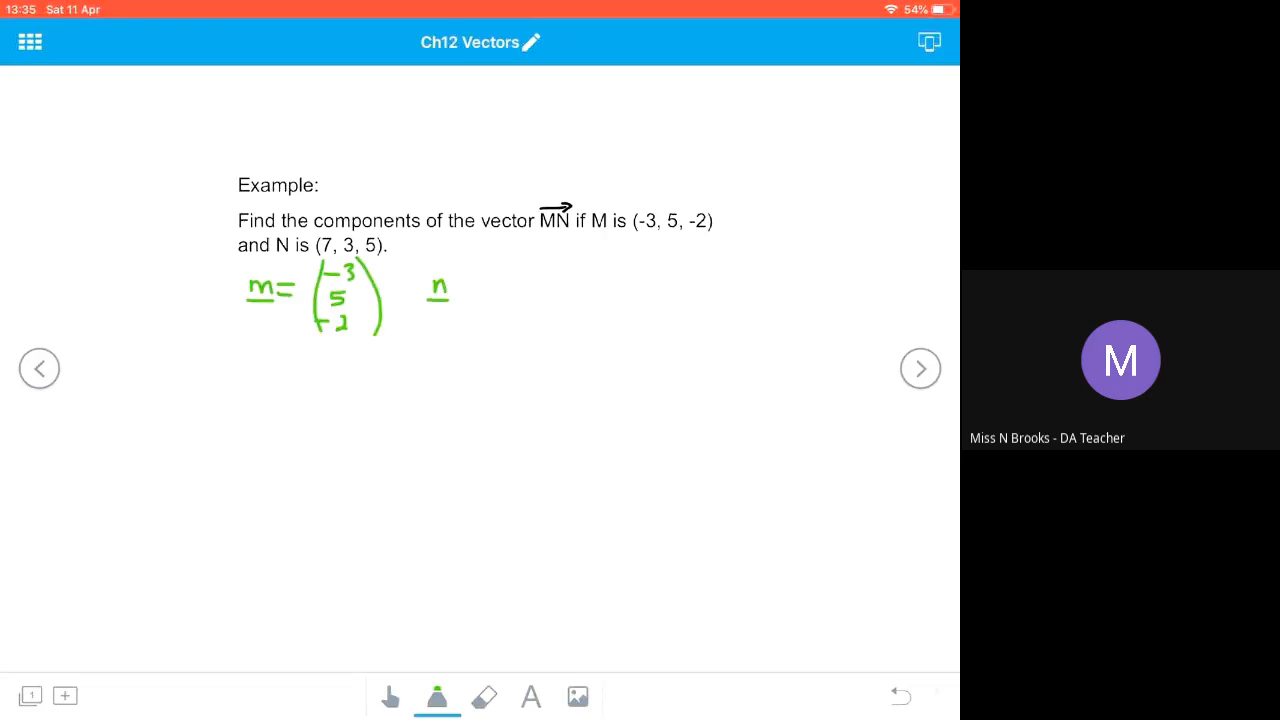
Write n = (7, 3, 5) and MN = n − m below it.
left_click_drag(470, 290, 510, 270)
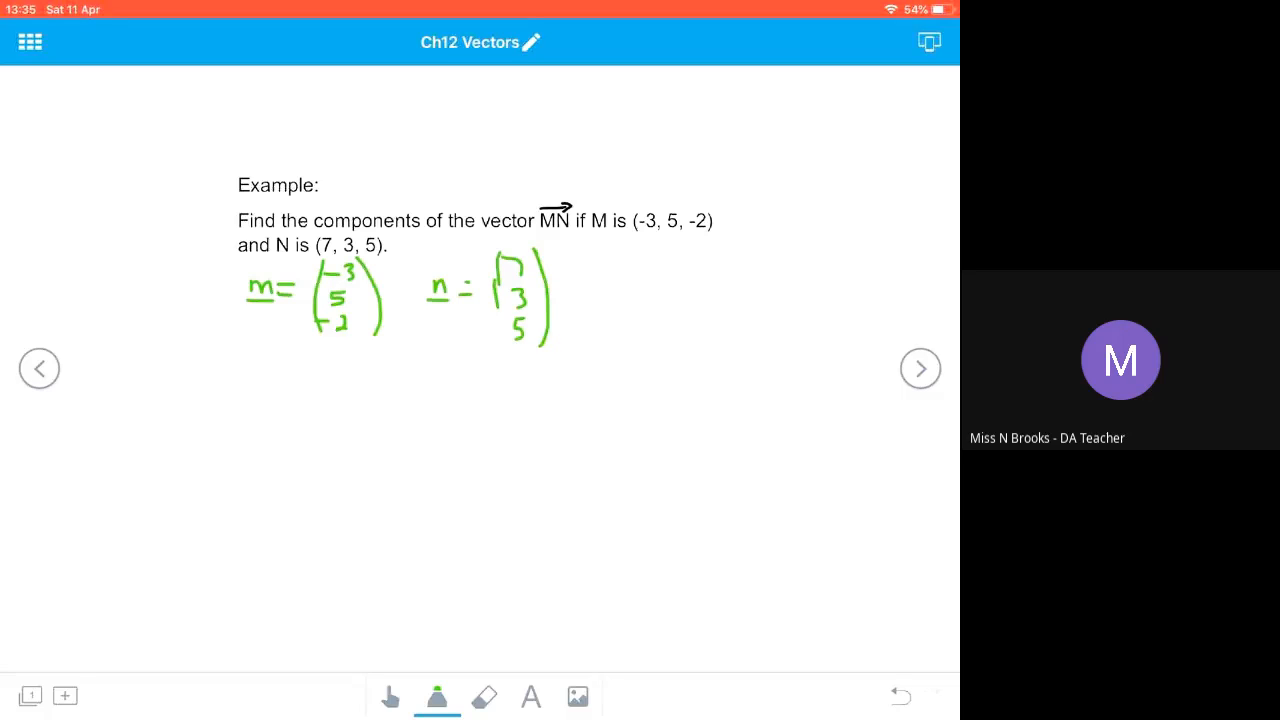
left_click_drag(250, 385, 295, 375)
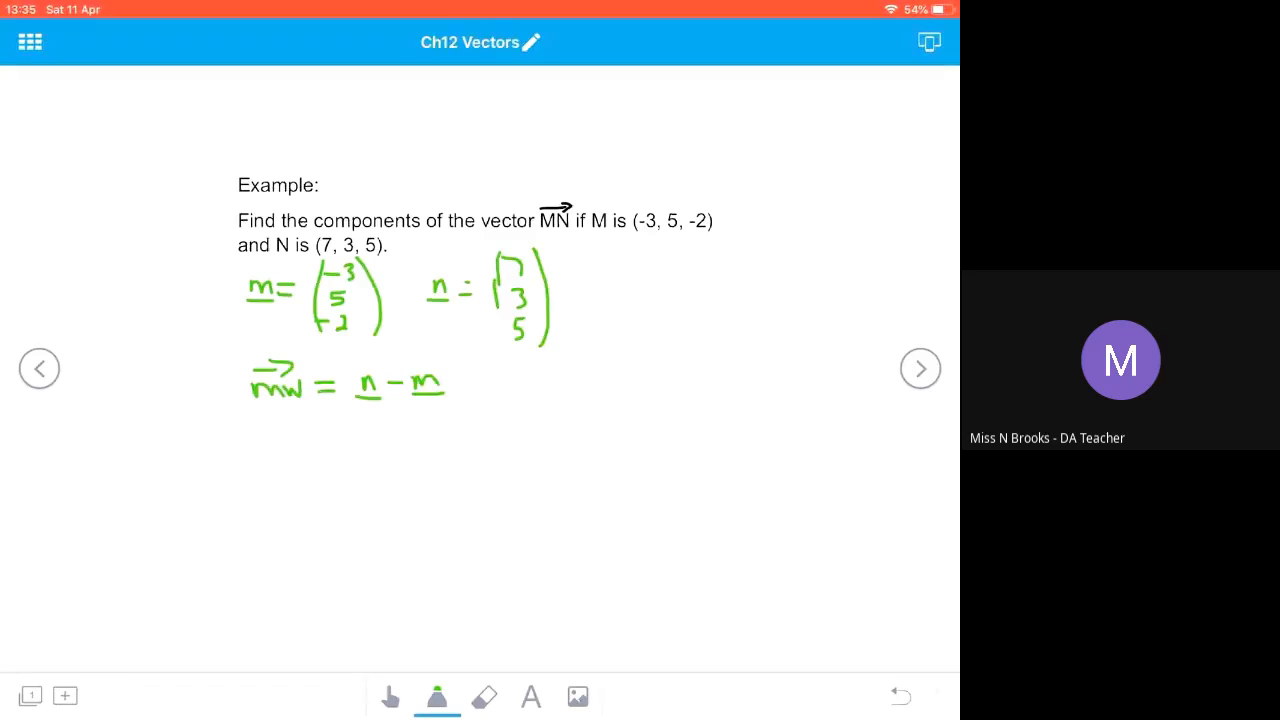
Substitute the columns to get MN = (10, −2, 7) = 10i − 2j + 7k.
left_click_drag(320, 440, 365, 480)
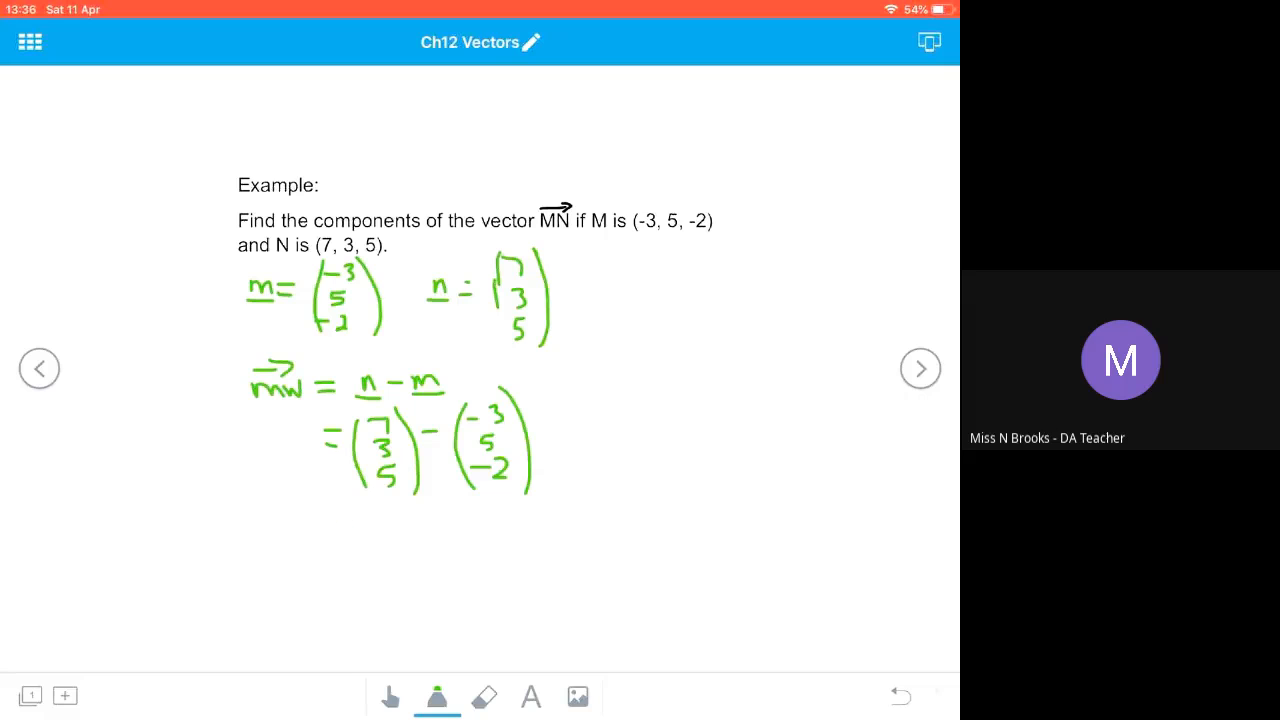
left_click_drag(340, 520, 385, 580)
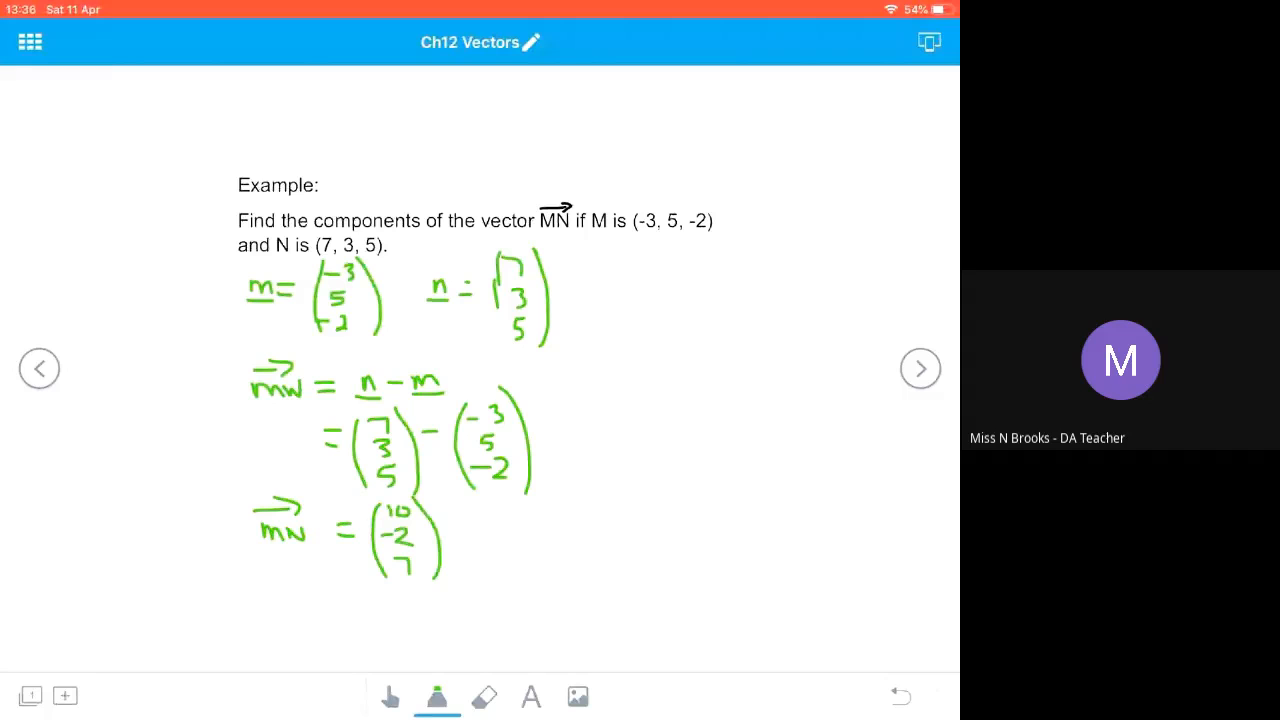
left_click_drag(470, 530, 485, 535)
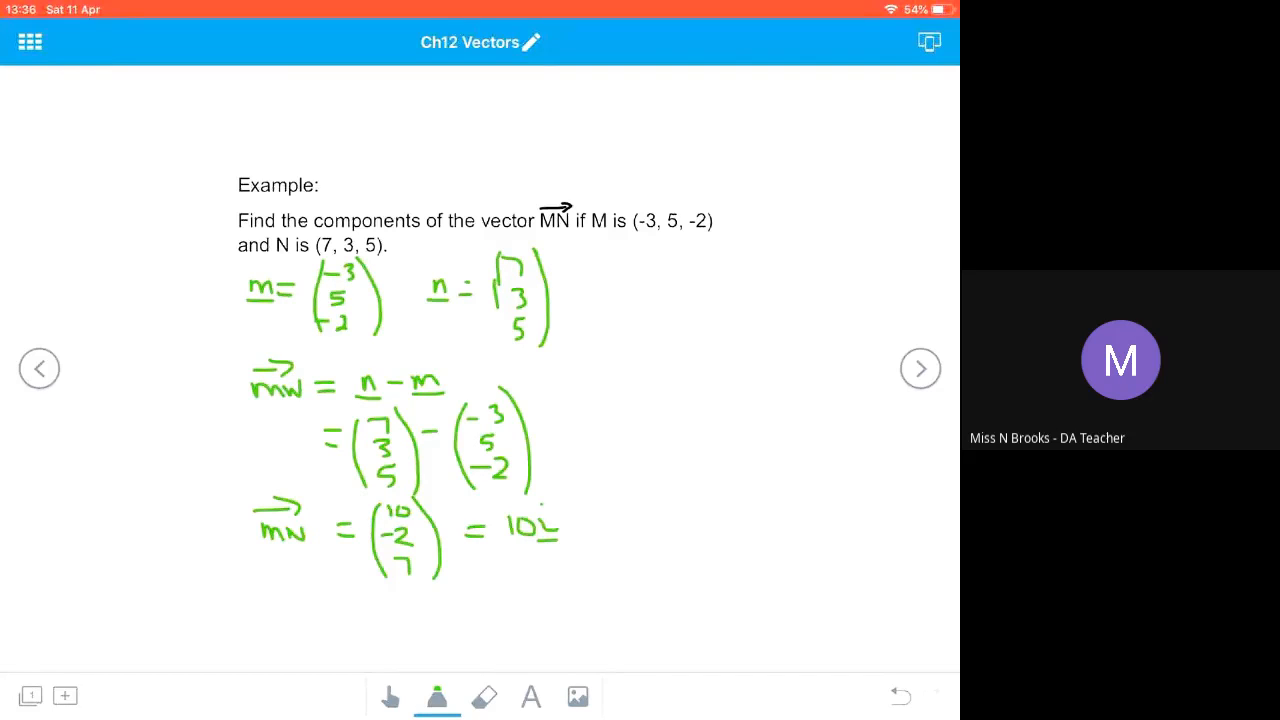
left_click_drag(585, 515, 615, 525)
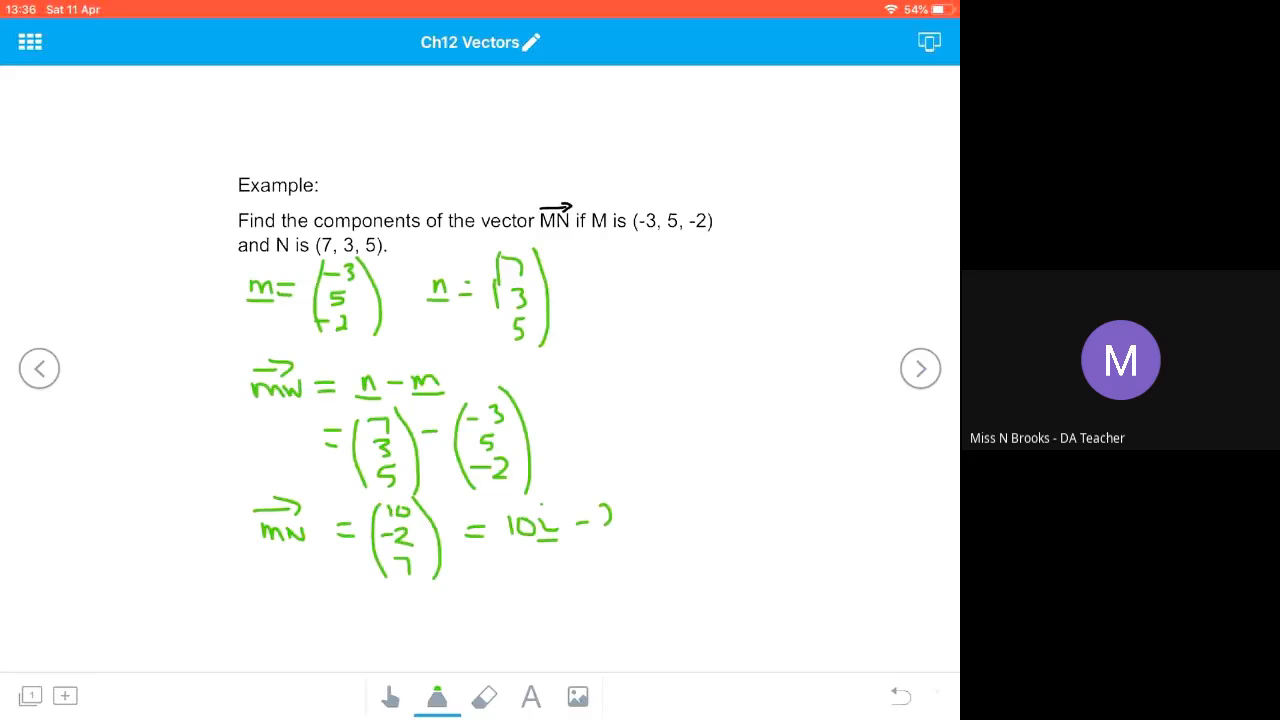
left_click_drag(600, 520, 655, 520)
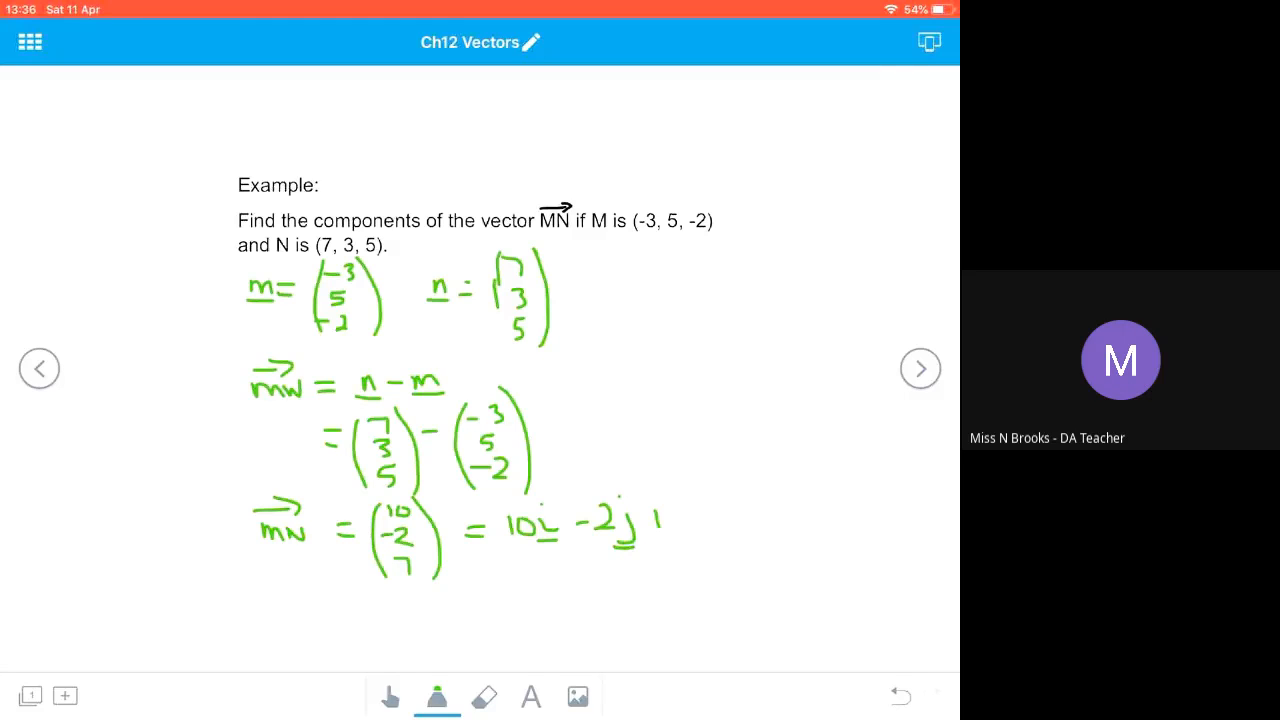
left_click_drag(650, 520, 730, 515)
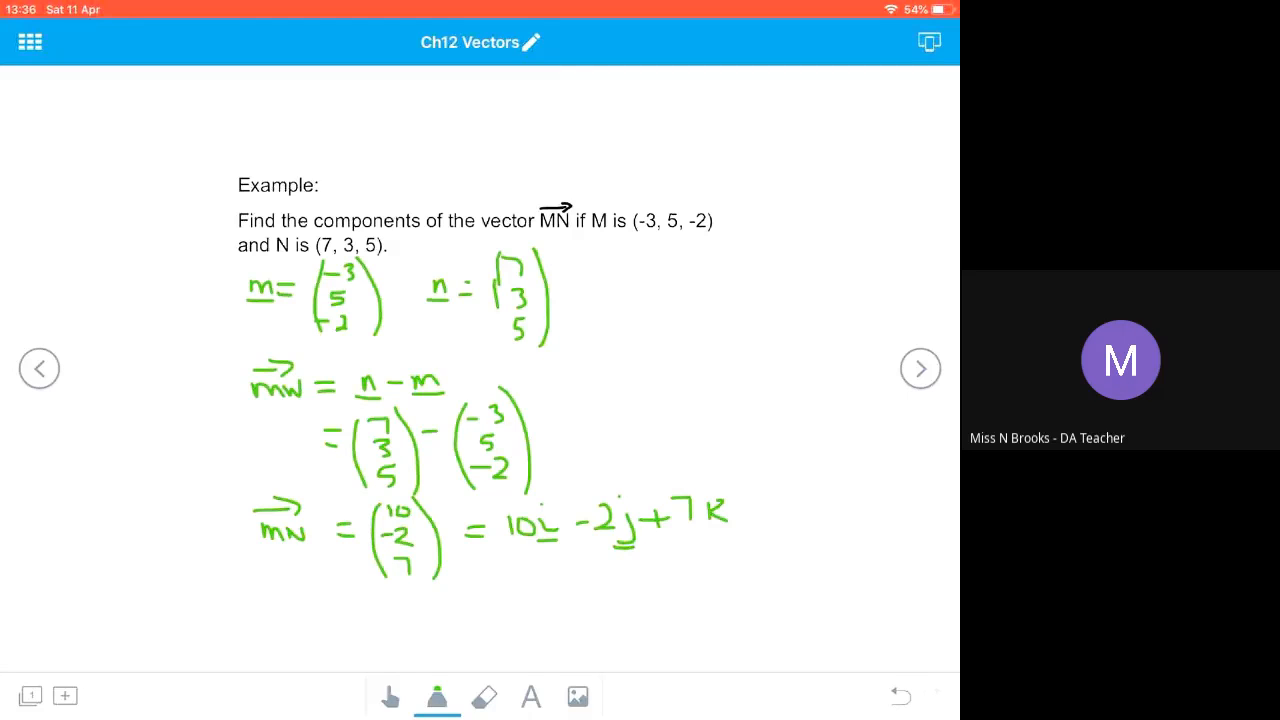
left_click(920, 368)
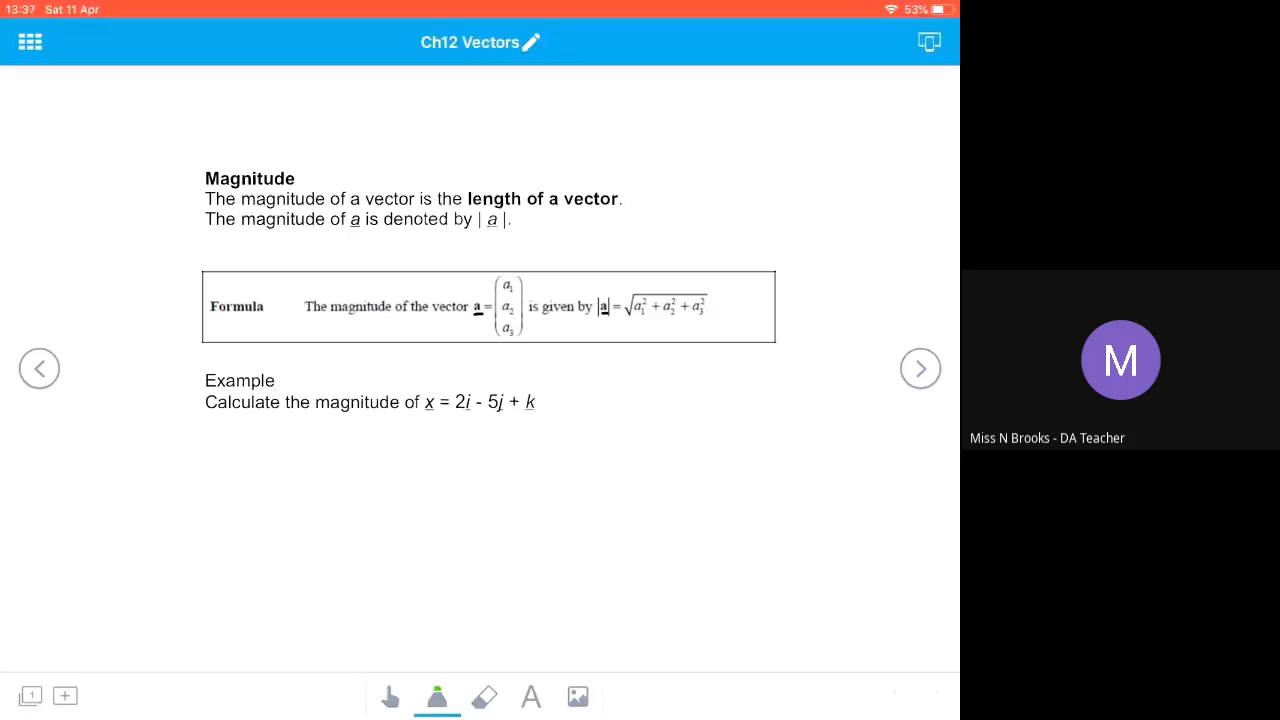
Write x as a green column vector under the Magnitude example question.
left_click_drag(210, 445, 225, 450)
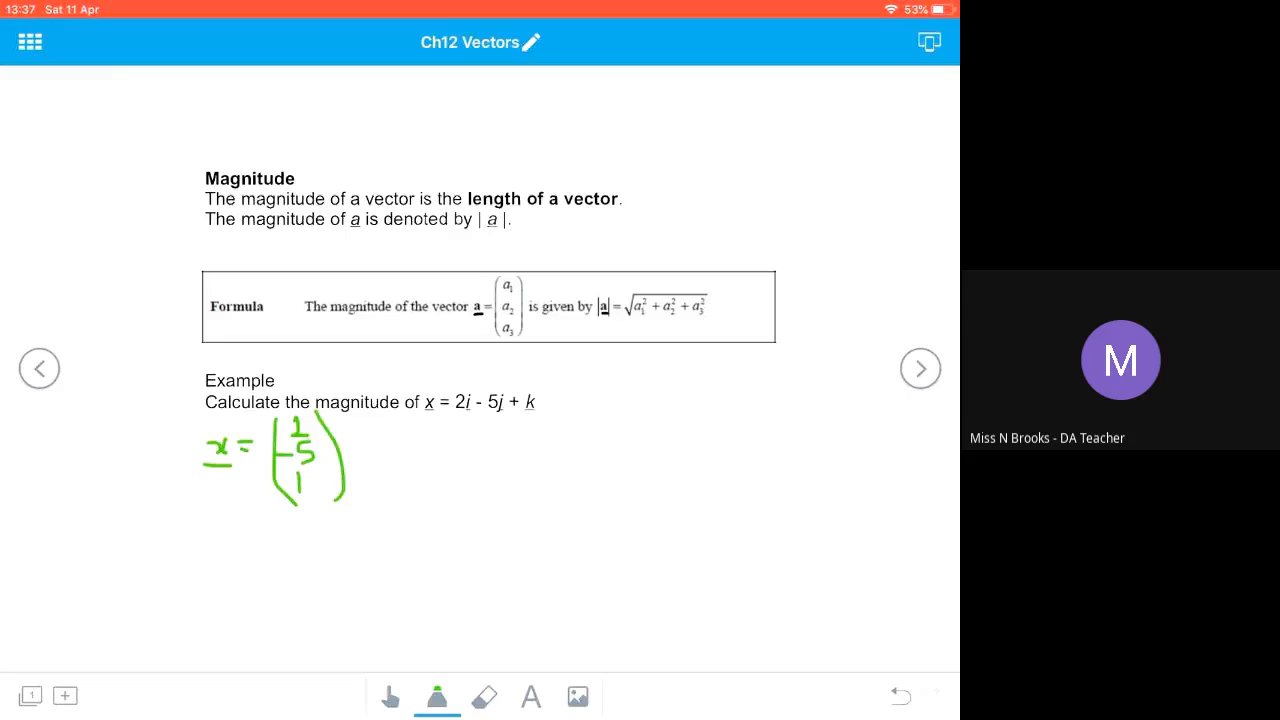
Handwrite |x| = √(2² + (−5)² + 1²) = √(4+25+1) = √30 units.
left_click_drag(400, 445, 425, 460)
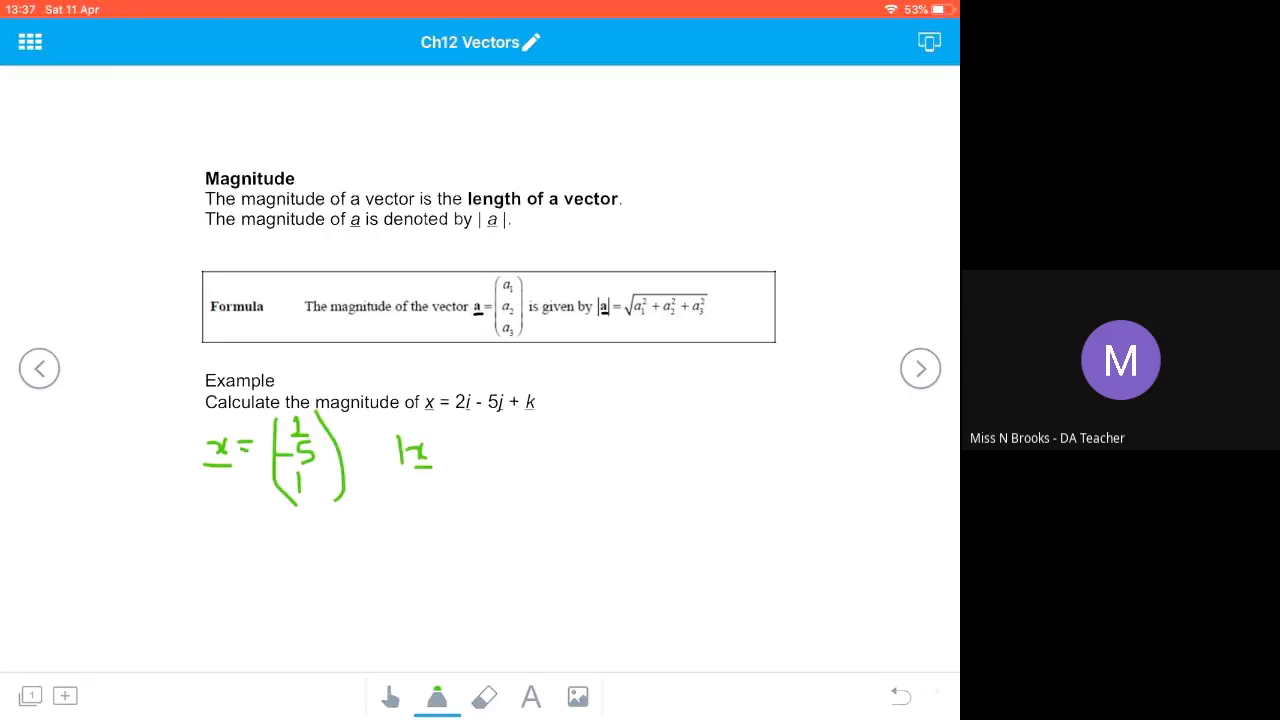
left_click_drag(430, 450, 470, 450)
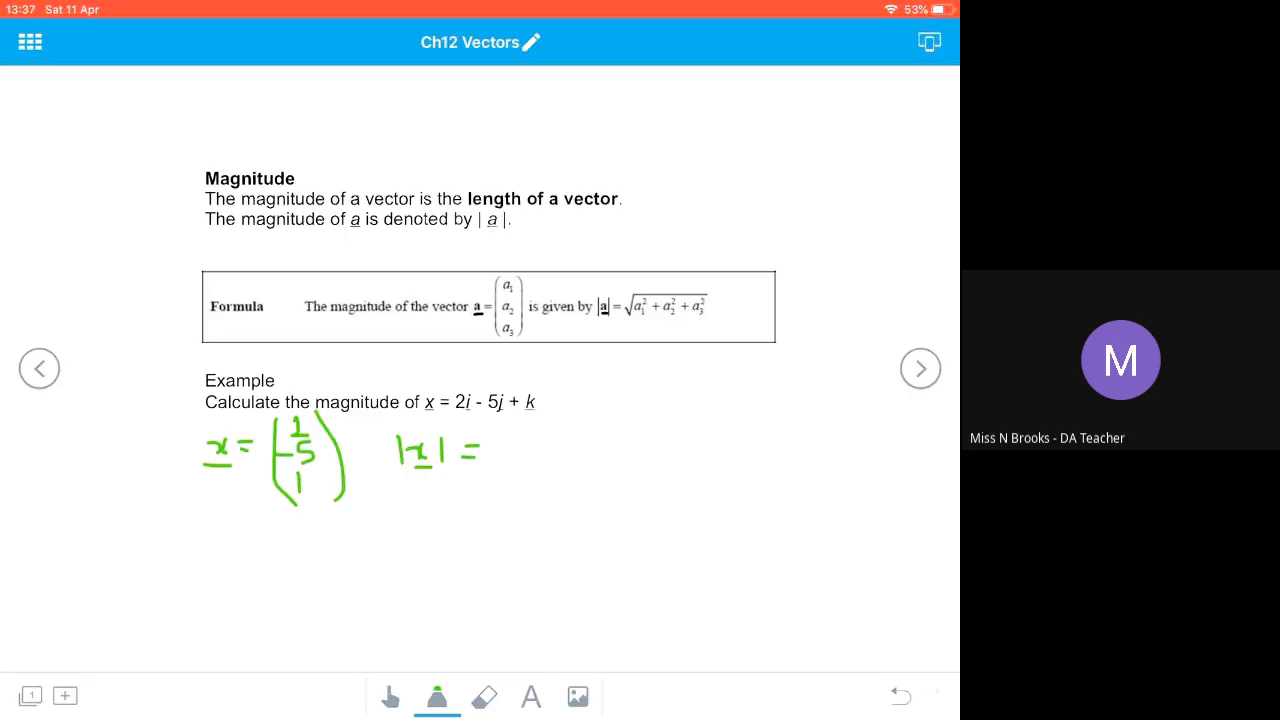
left_click_drag(490, 470, 705, 418)
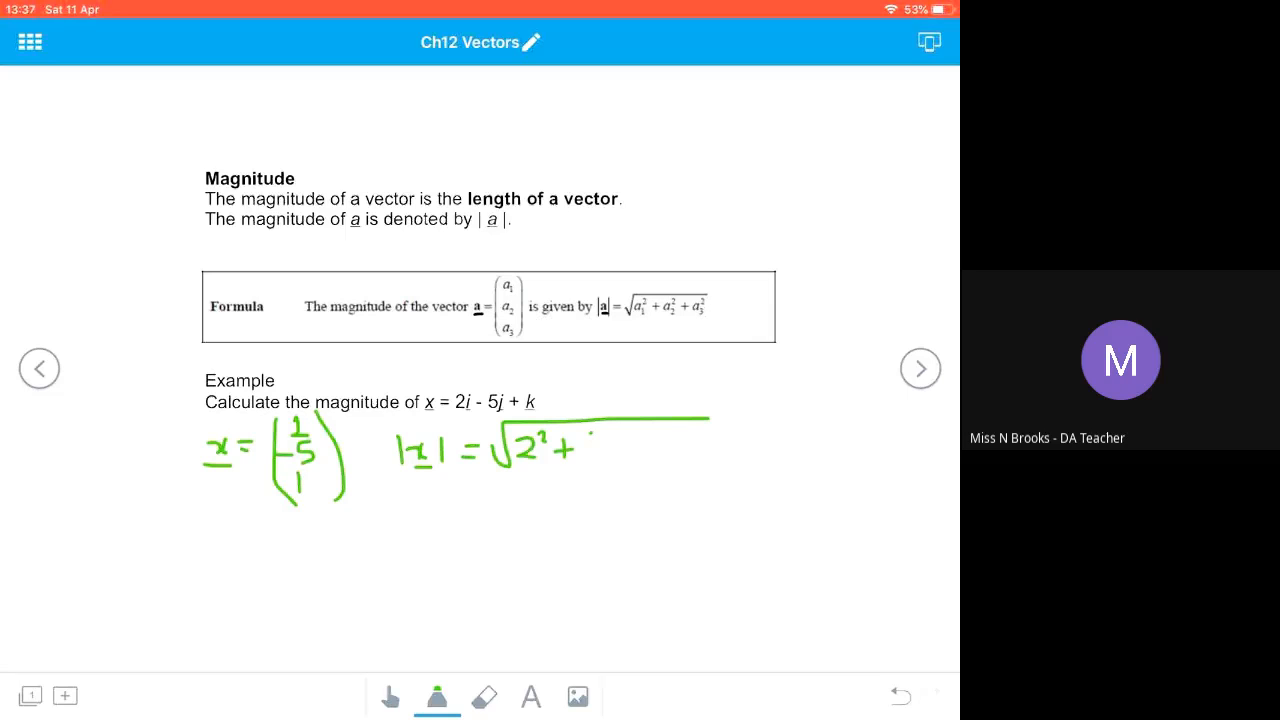
left_click_drag(590, 445, 660, 445)
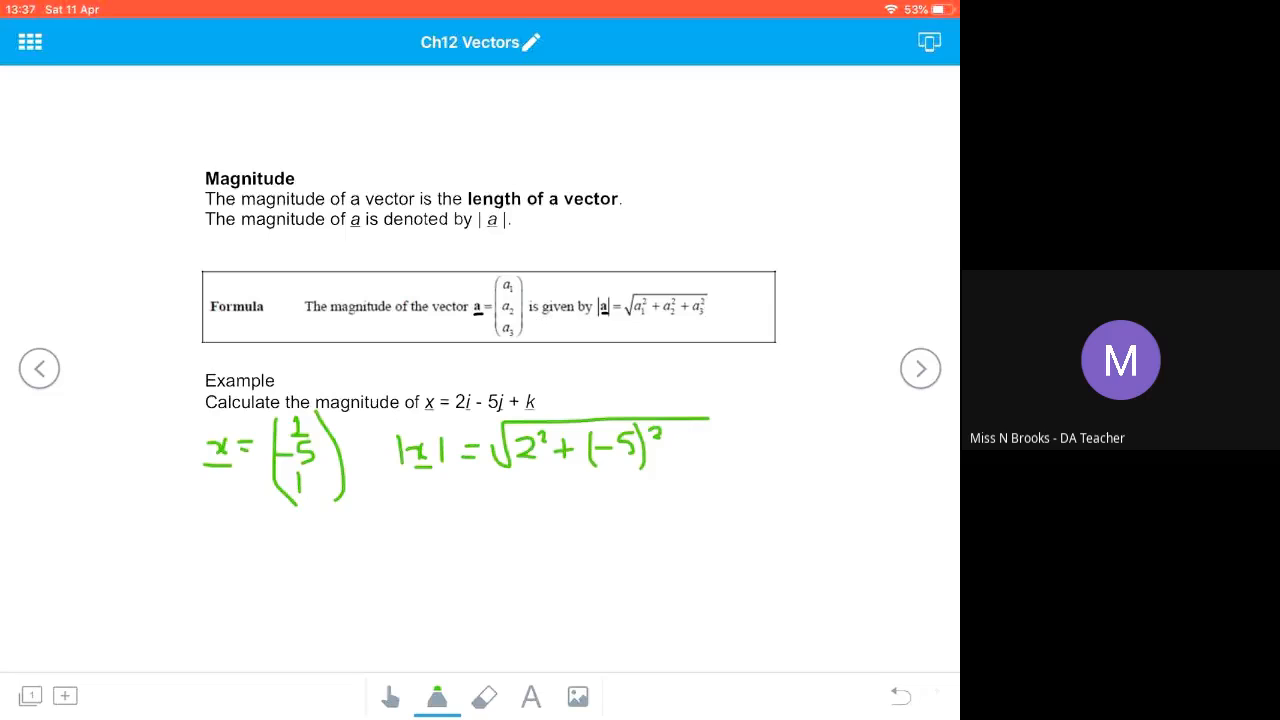
left_click_drag(680, 440, 720, 450)
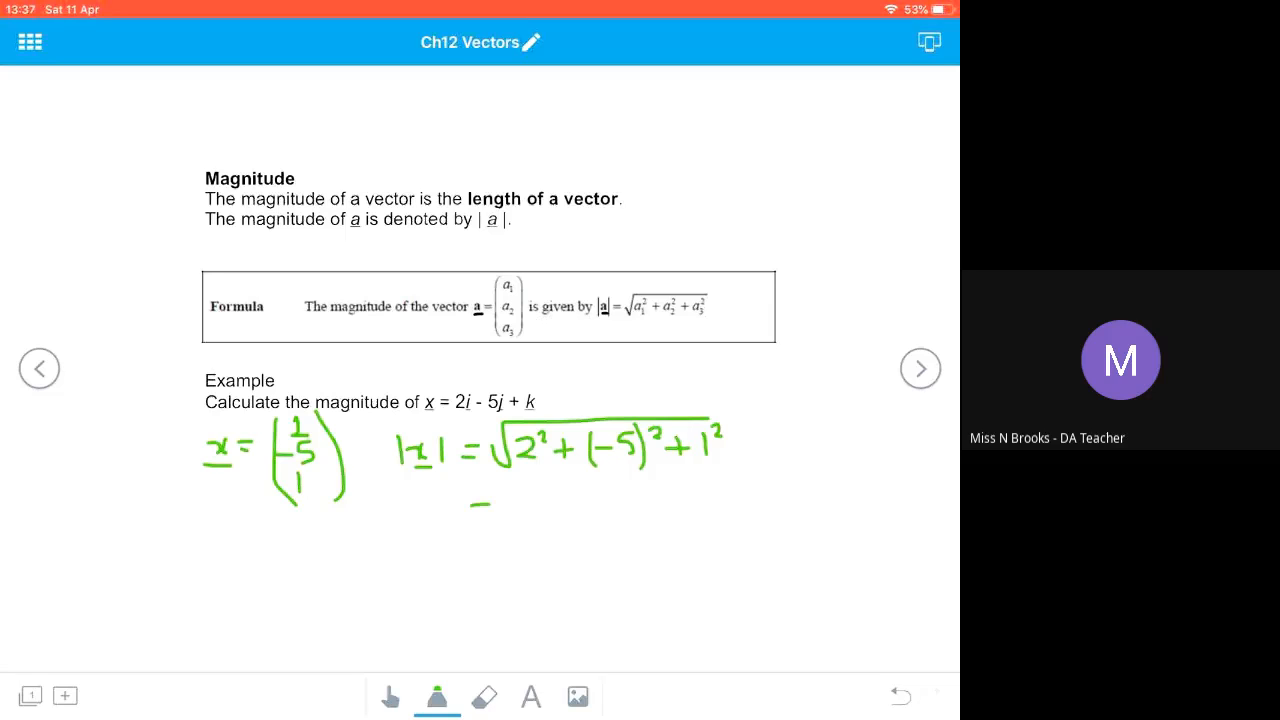
left_click_drag(470, 512, 497, 512)
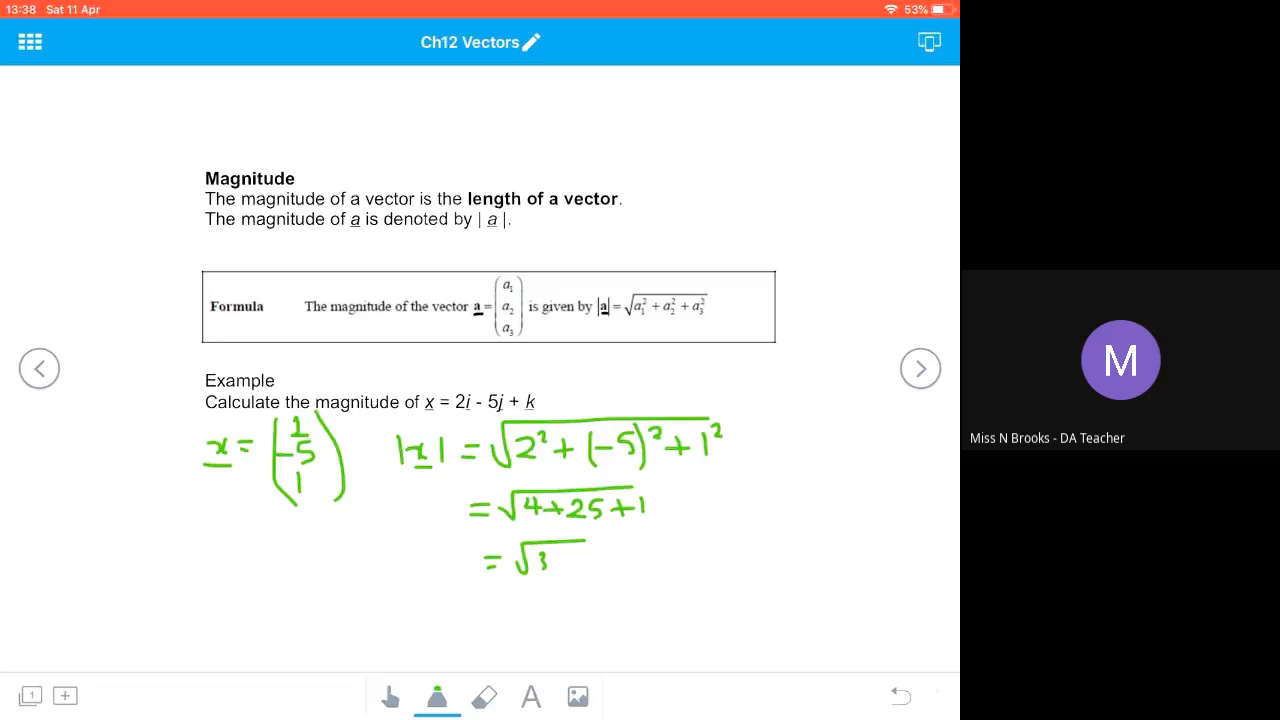
type("30 units")
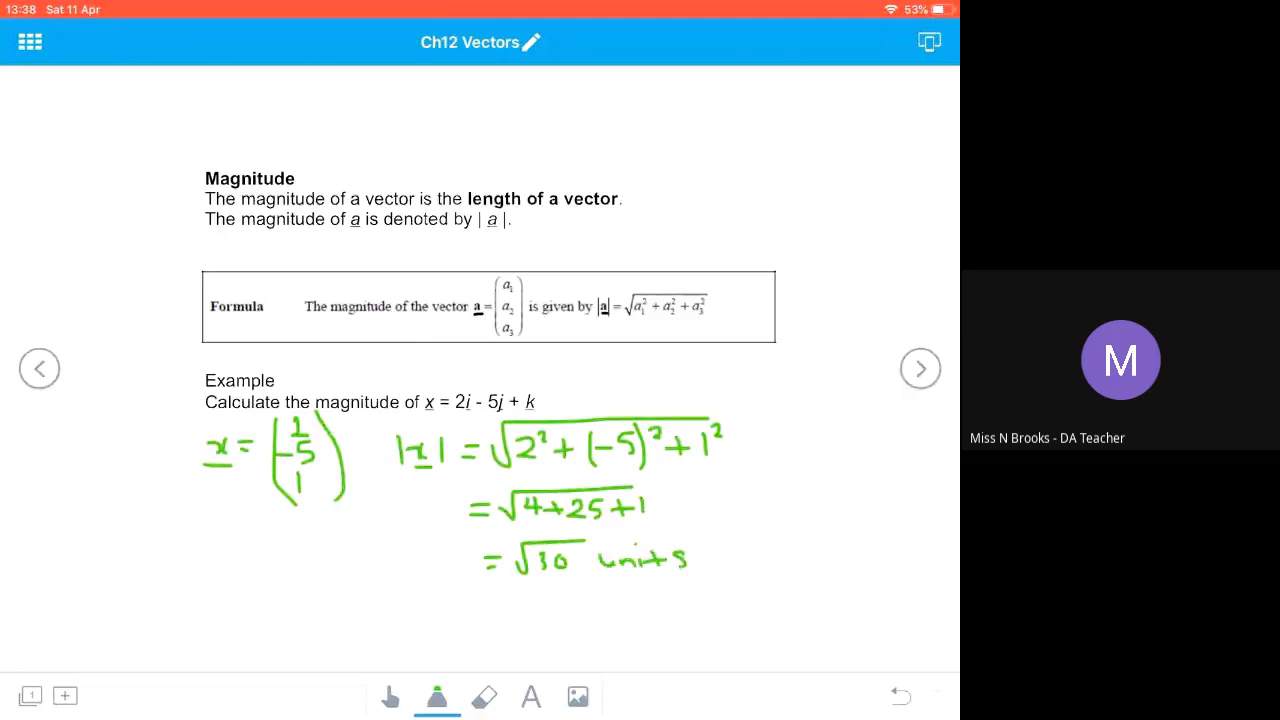
Advance to the Distance Formula slide with the D(3, −2, 7) and E(−4, 1, 0) example.
left_click(920, 368)
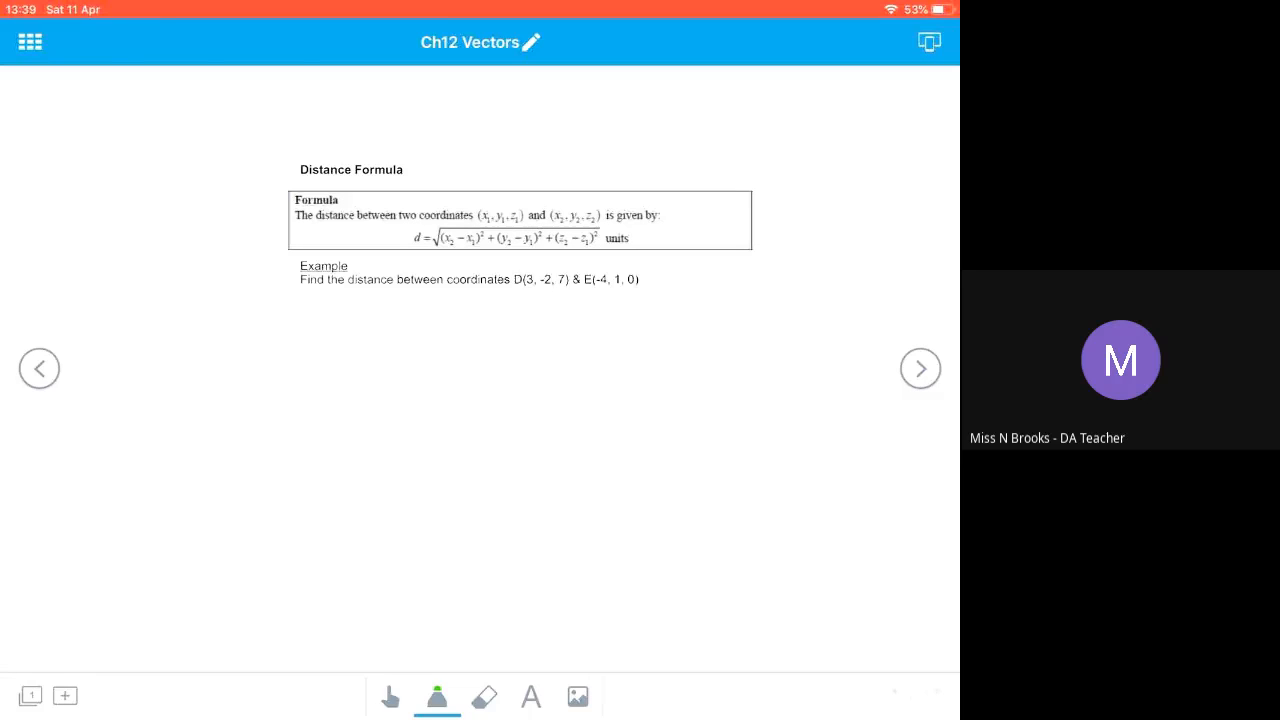
Handwrite d = √(...) with the squared coordinate differences of D(3, −2, 7) and E(−4, 1, 0).
left_click_drag(300, 315, 340, 315)
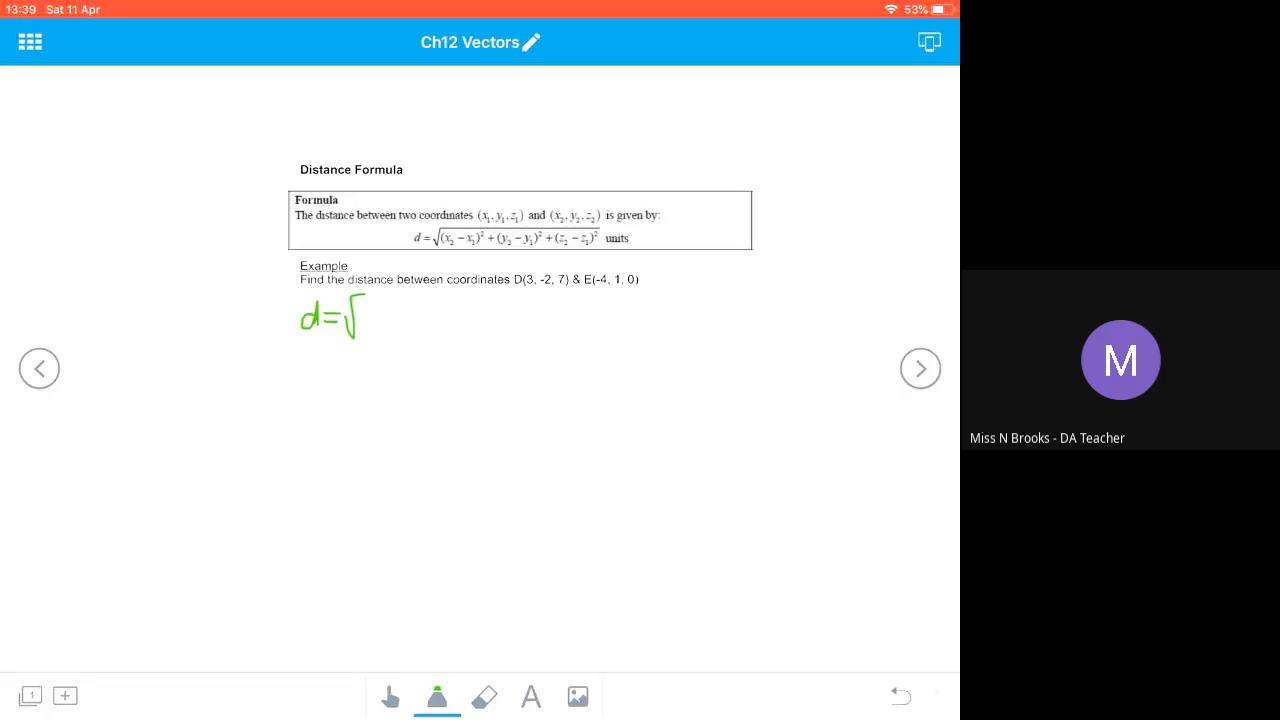
left_click_drag(360, 295, 755, 295)
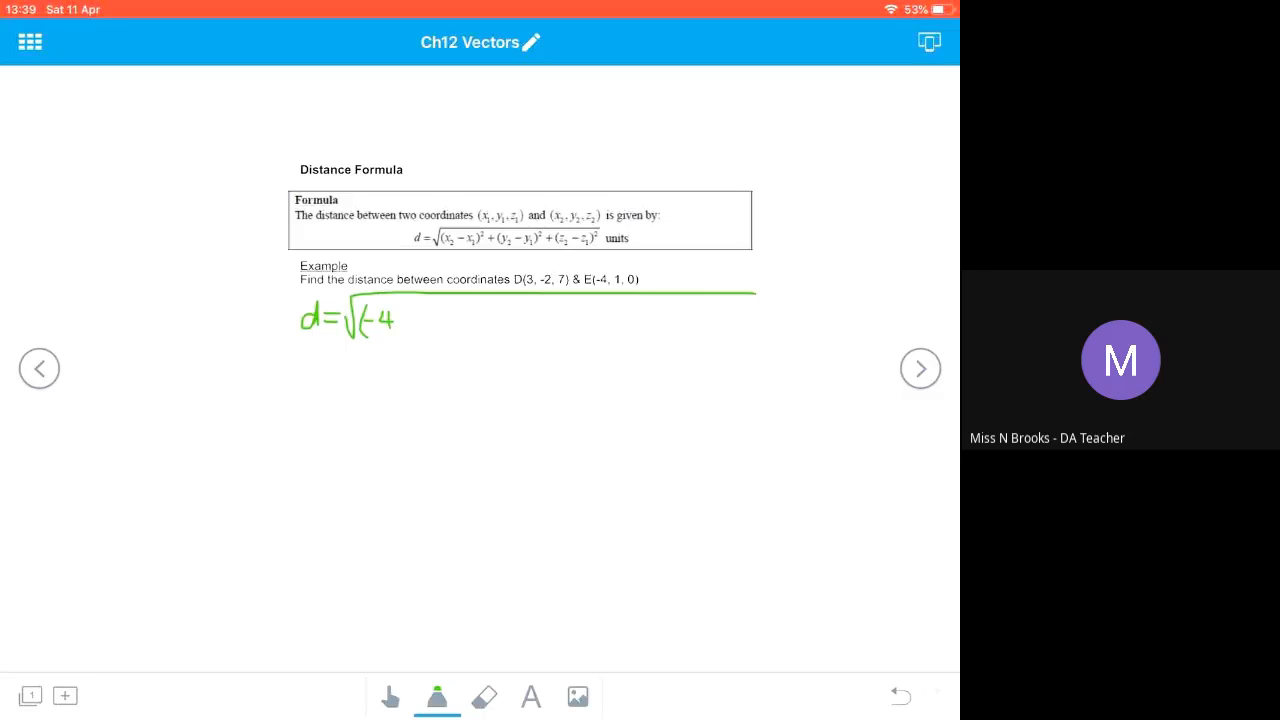
left_click_drag(400, 319, 410, 319)
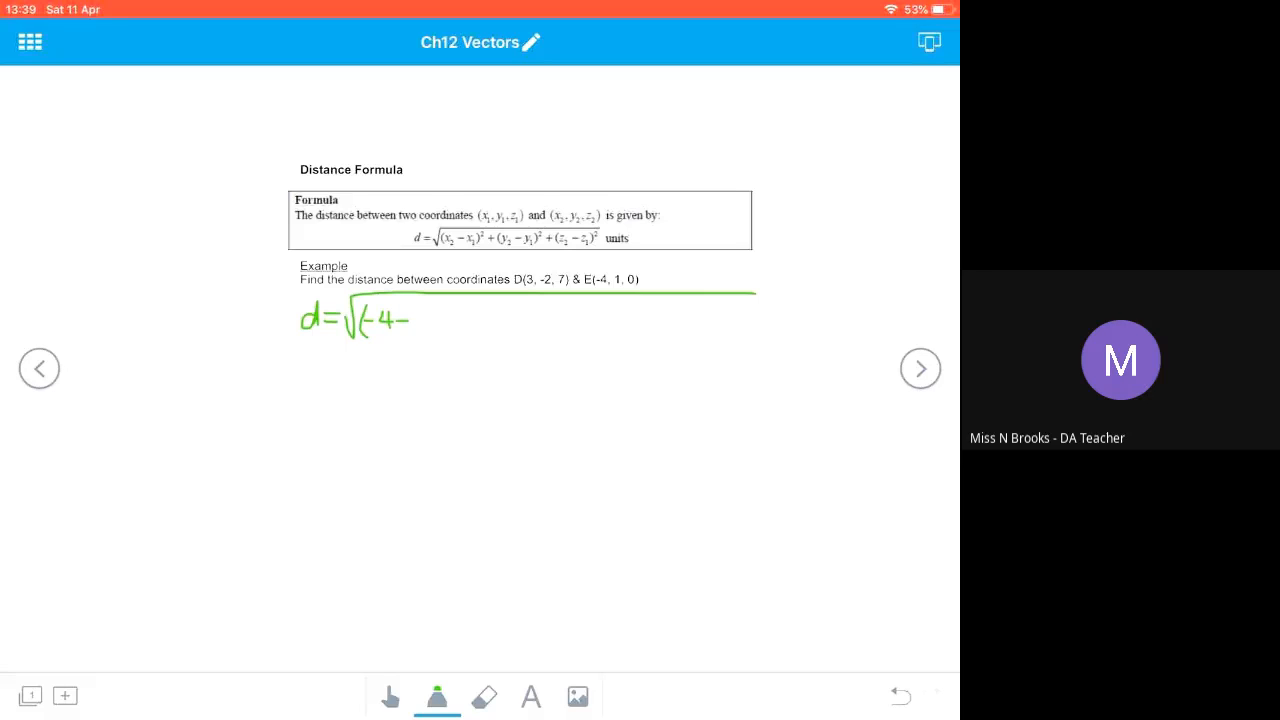
left_click_drag(405, 320, 445, 315)
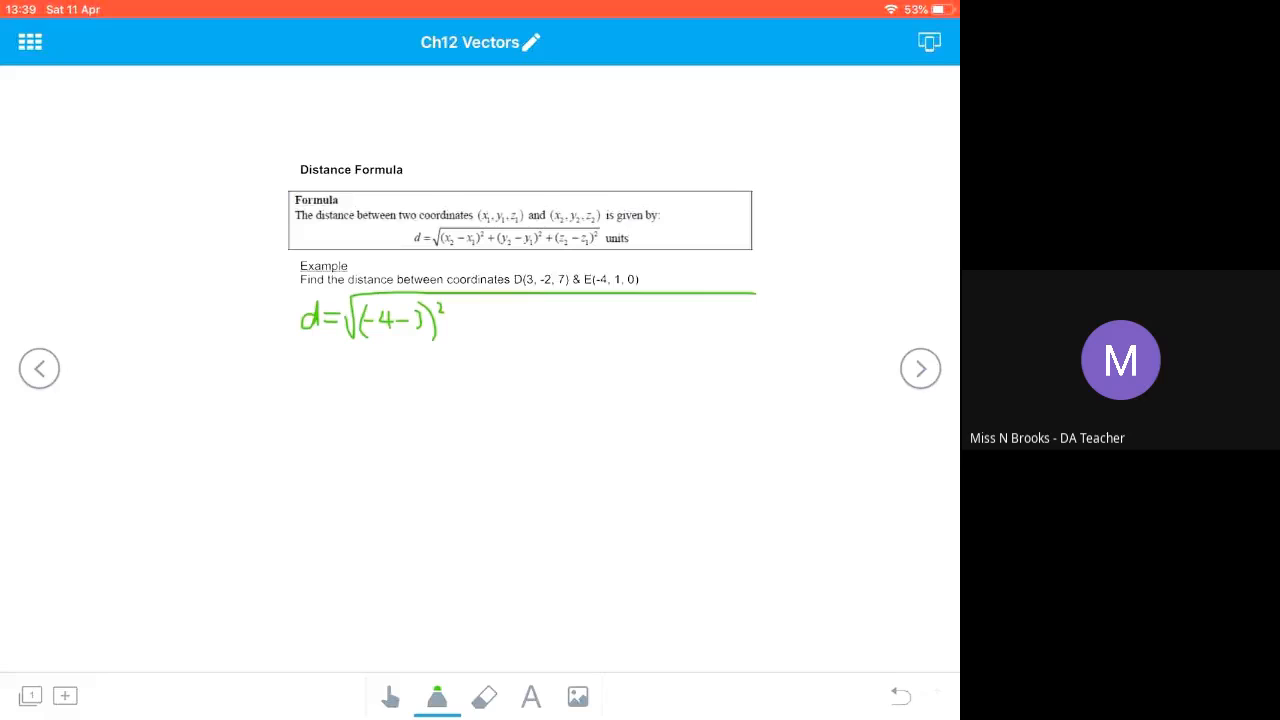
left_click_drag(460, 320, 490, 320)
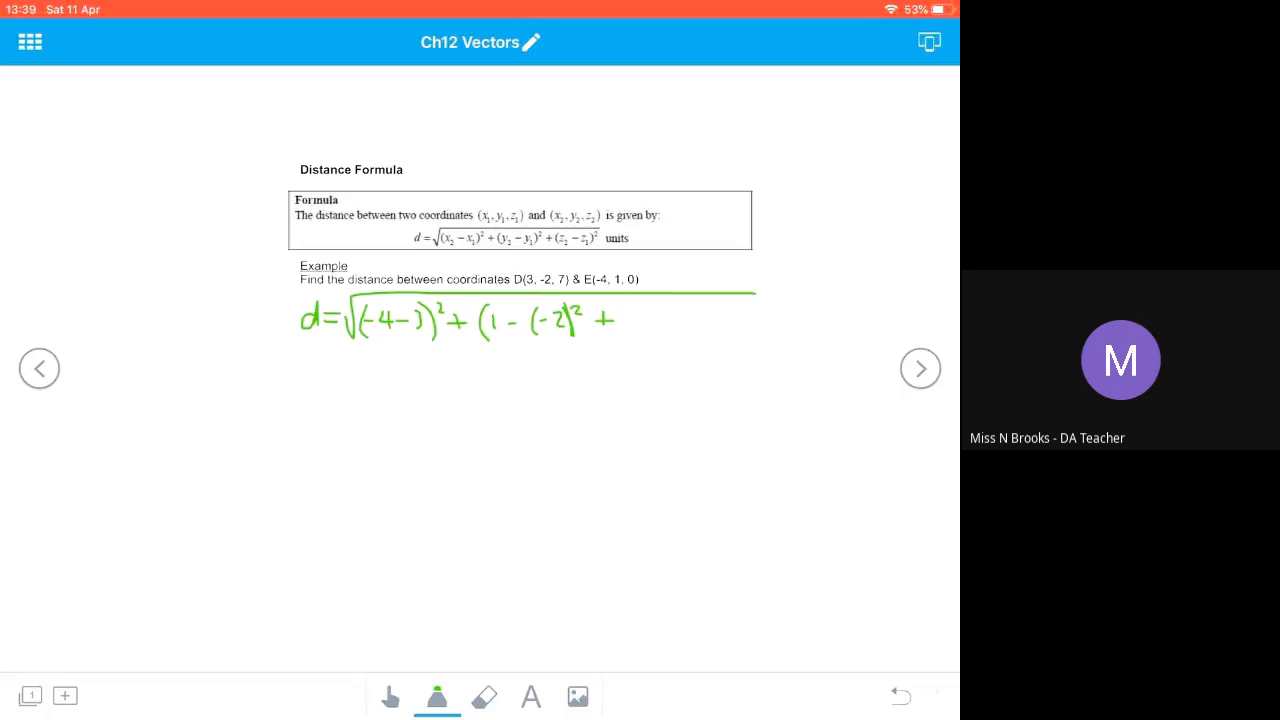
left_click_drag(625, 310, 635, 340)
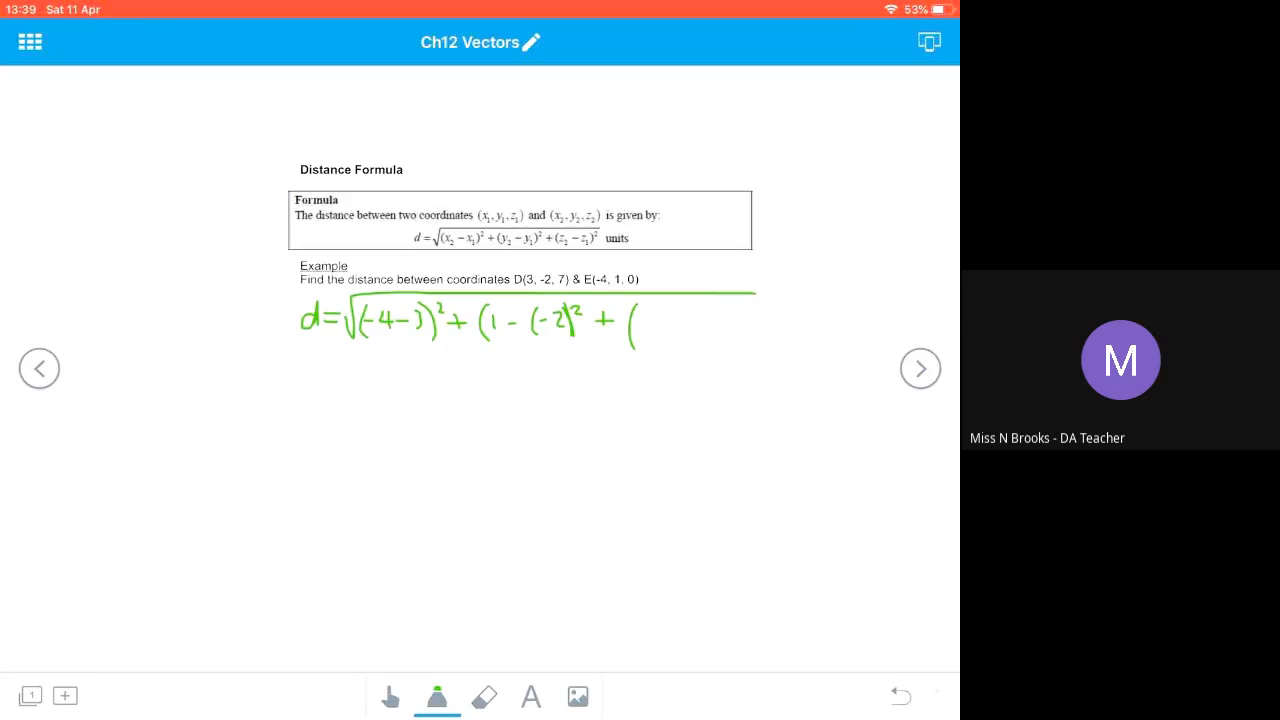
left_click_drag(640, 320, 710, 320)
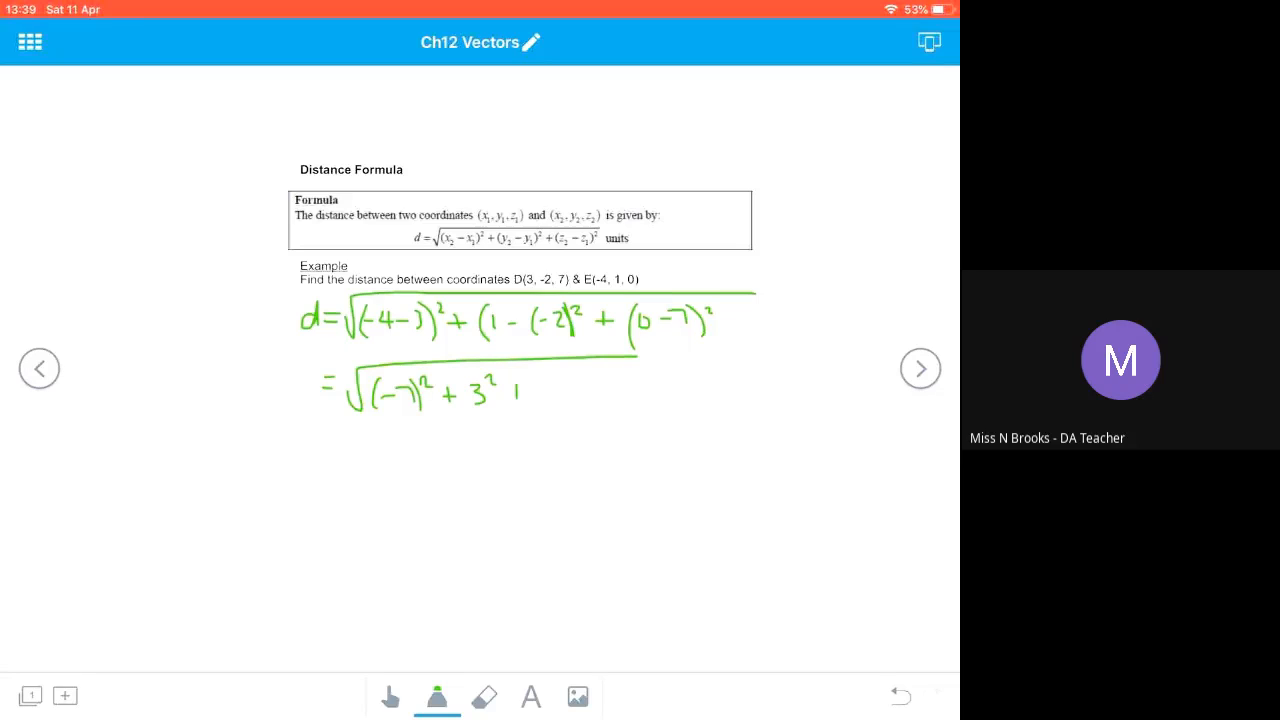
Simplify to √(49 + 9 + 49) = √107 units, then advance to the Classwork slide.
left_click_drag(515, 390, 615, 375)
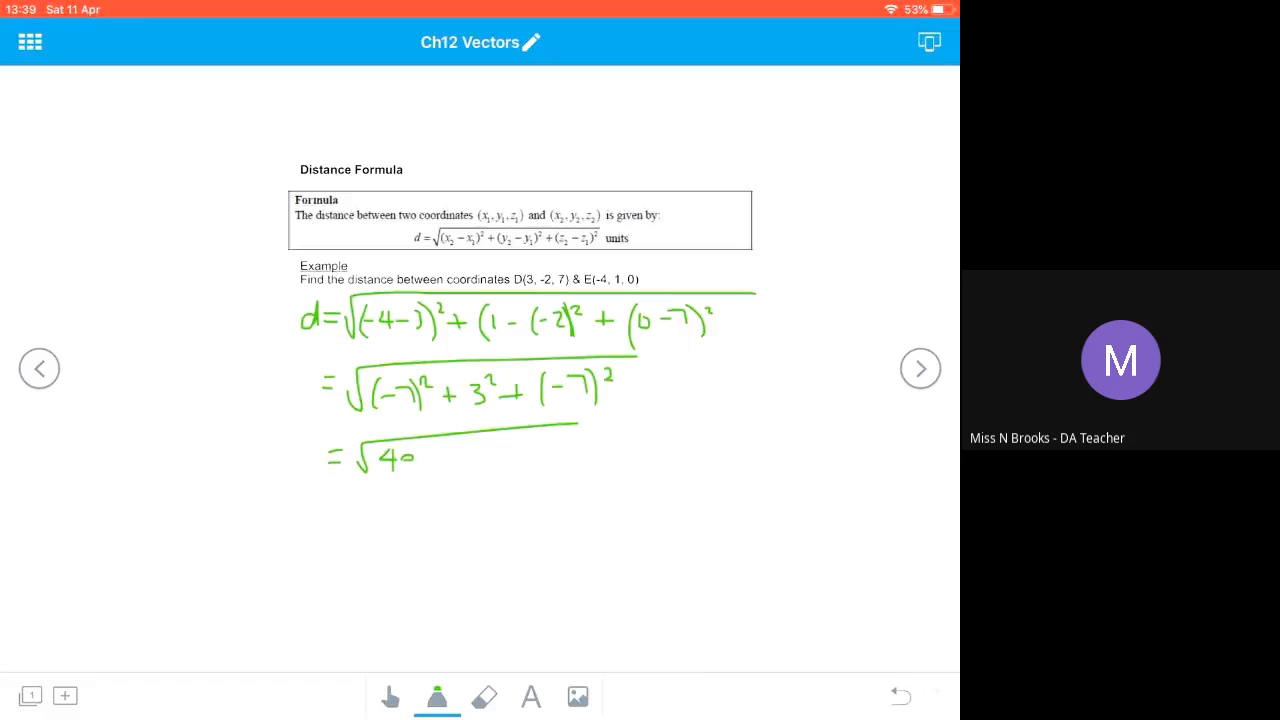
left_click_drag(400, 455, 460, 455)
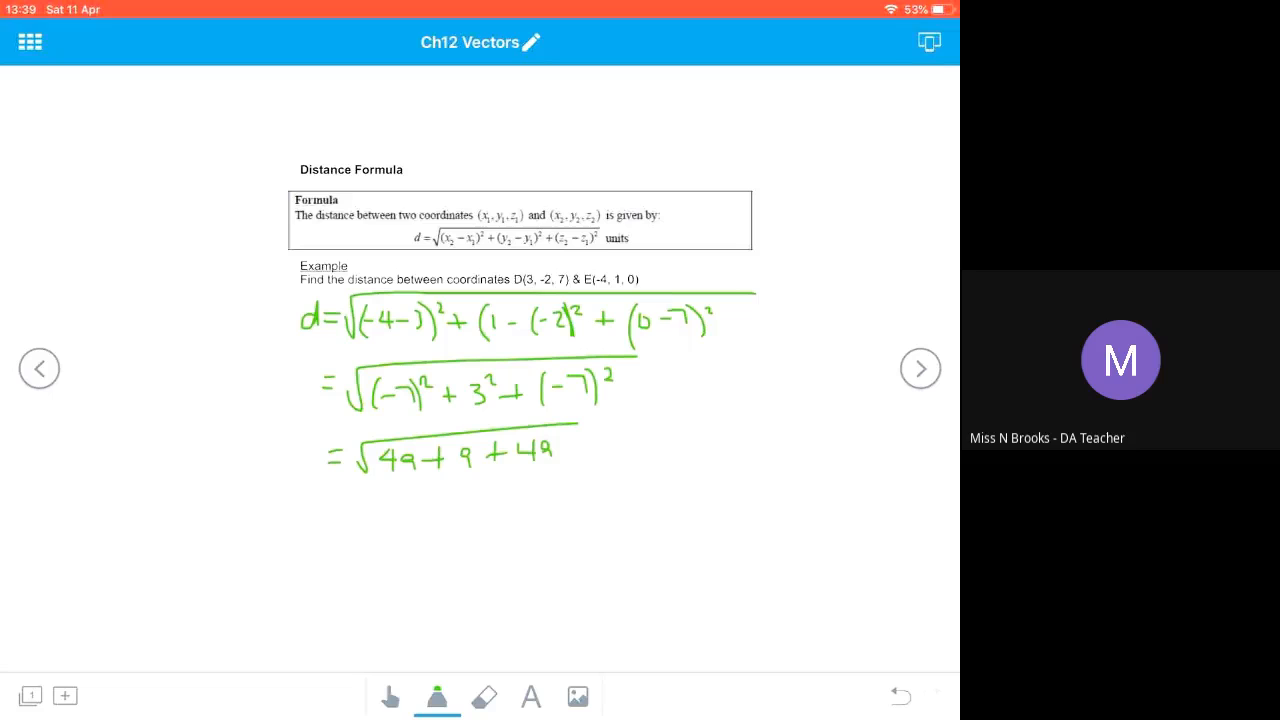
left_click_drag(330, 515, 375, 510)
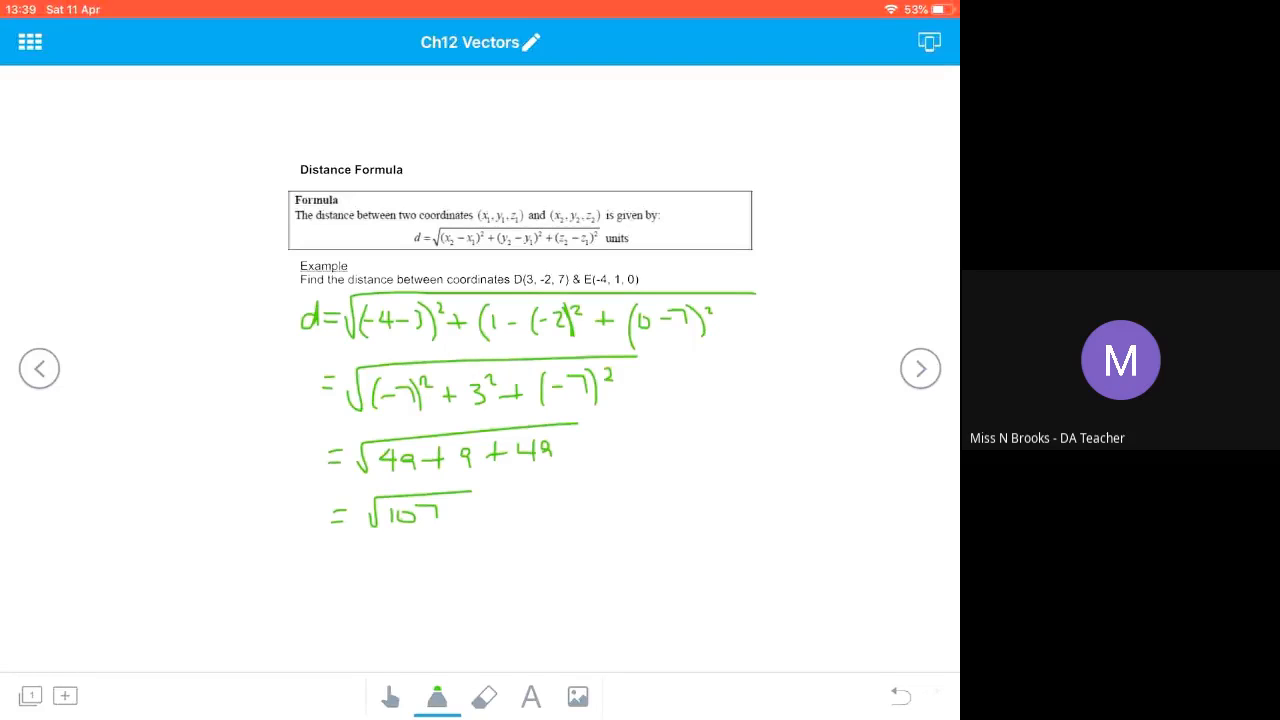
left_click_drag(480, 510, 565, 510)
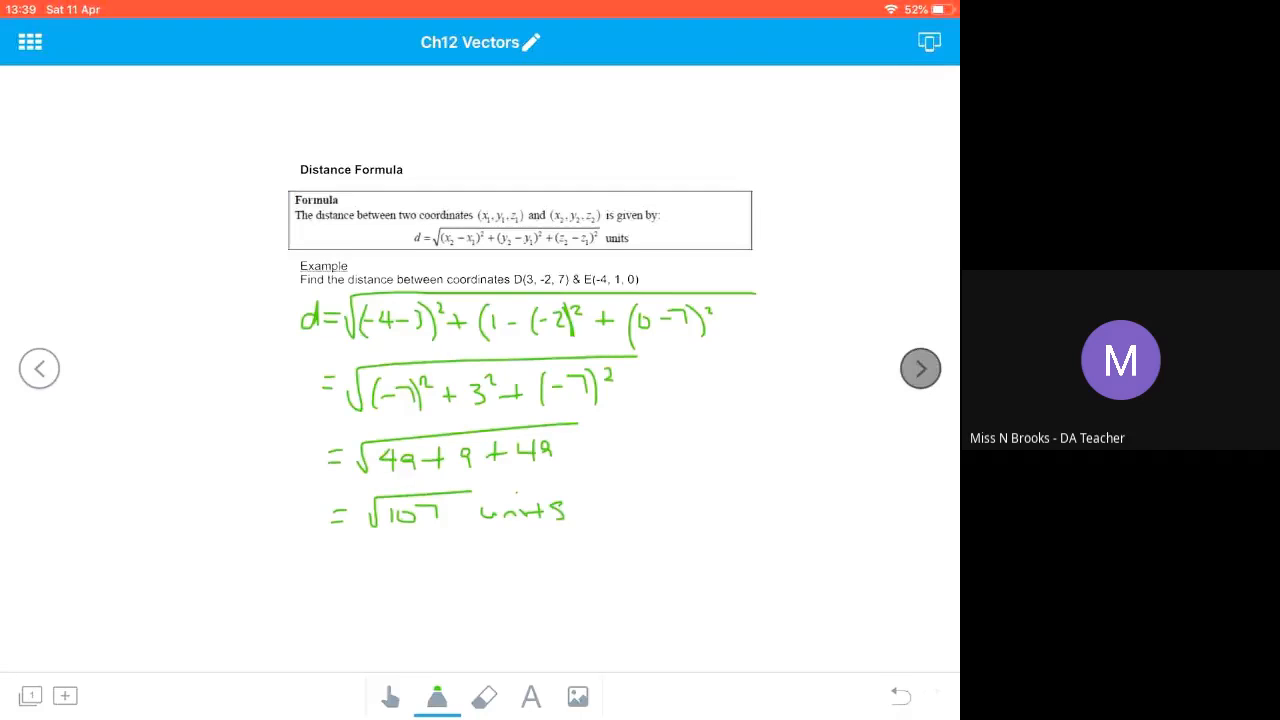
left_click(920, 369)
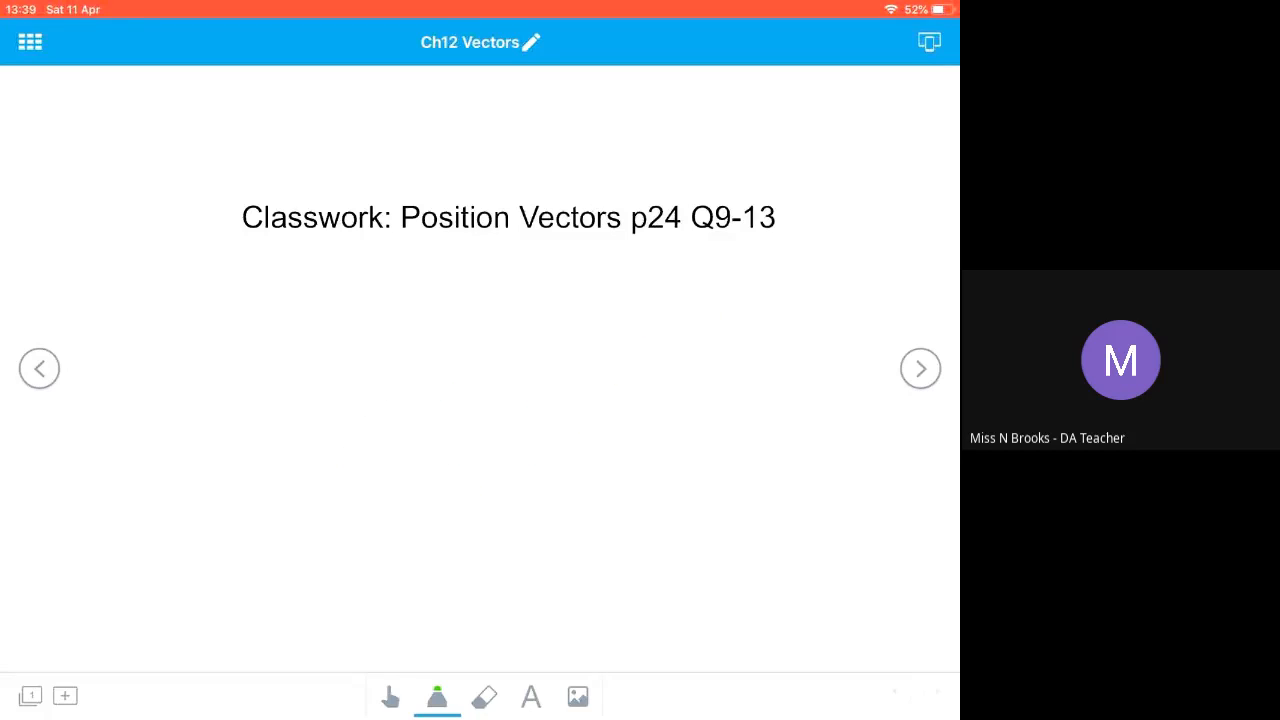